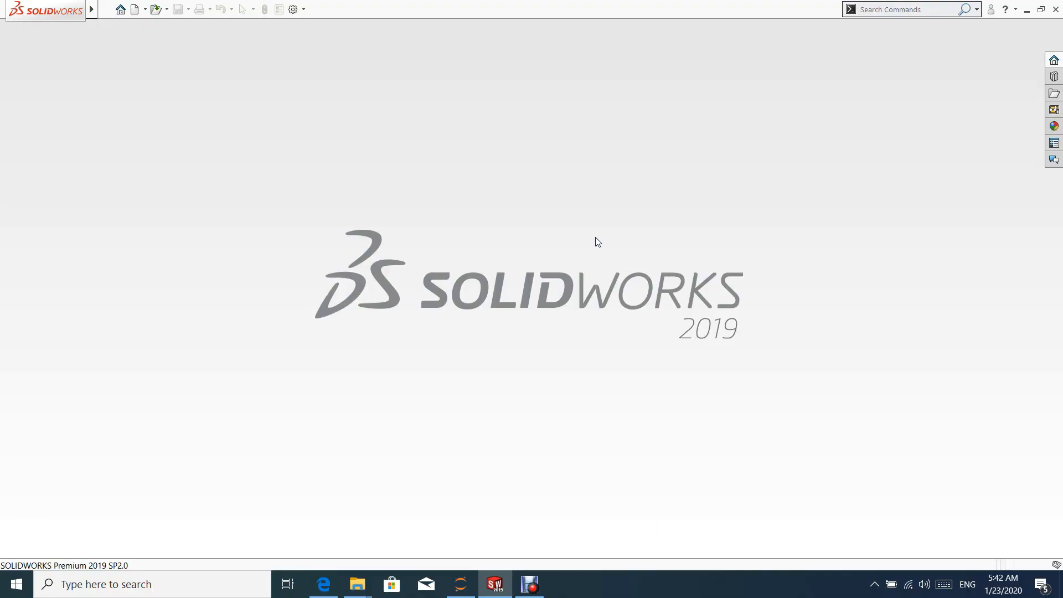
# Step: Create a new Part document from the New SOLIDWORKS Document dialog
pyautogui.click(90, 9)
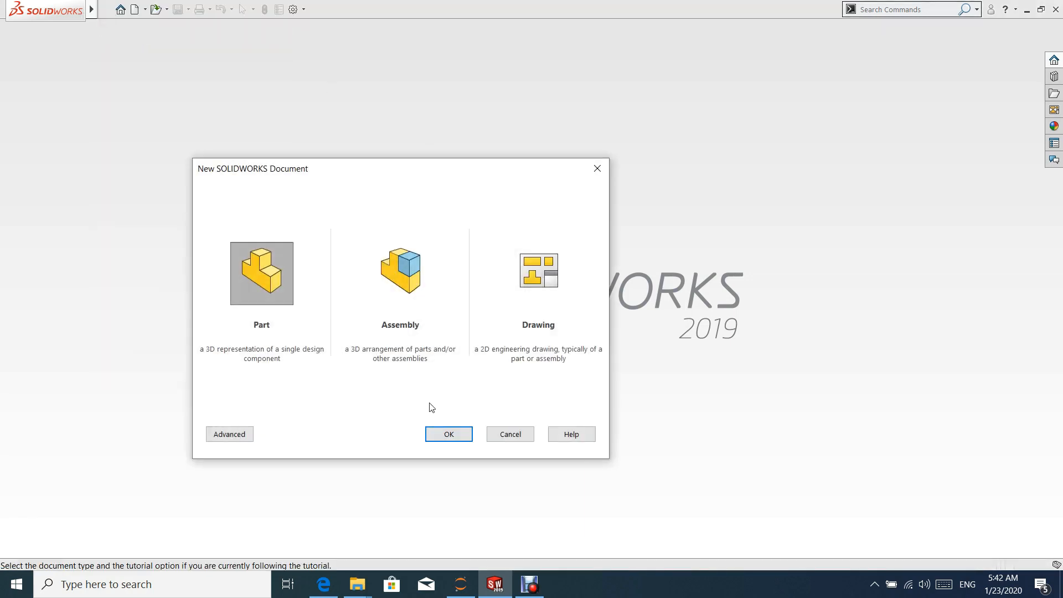
pyautogui.click(447, 435)
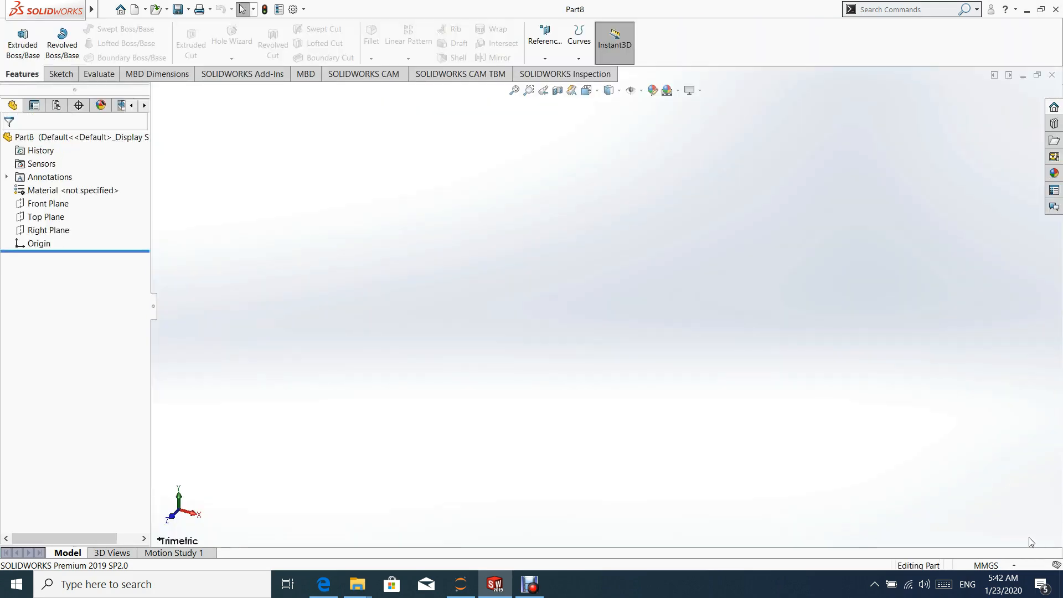
pyautogui.click(985, 566)
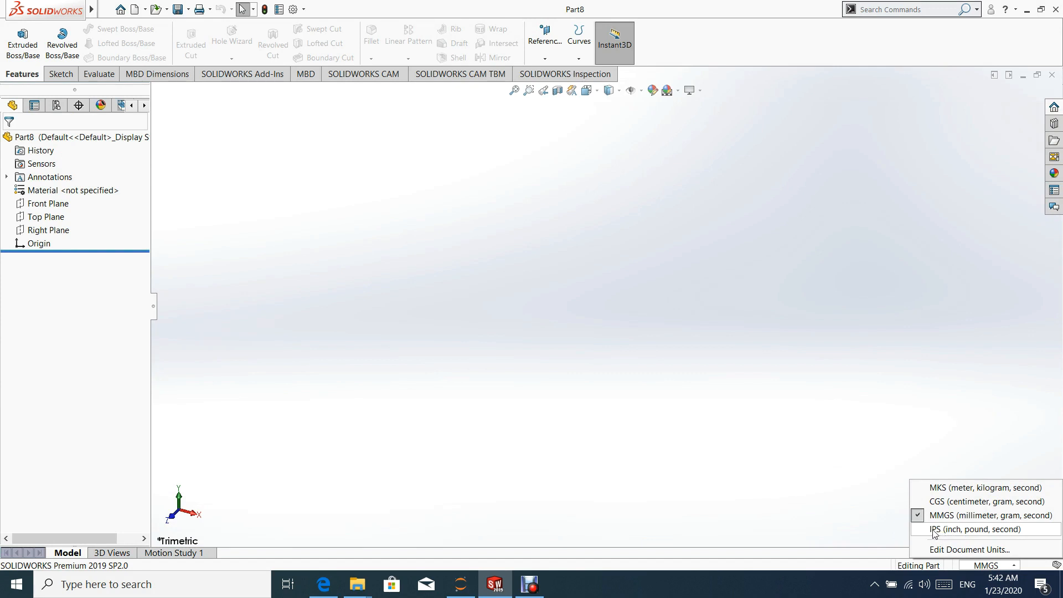
# Step: Switch the part units to IPS and pick the Front Plane to sketch on
pyautogui.click(966, 529)
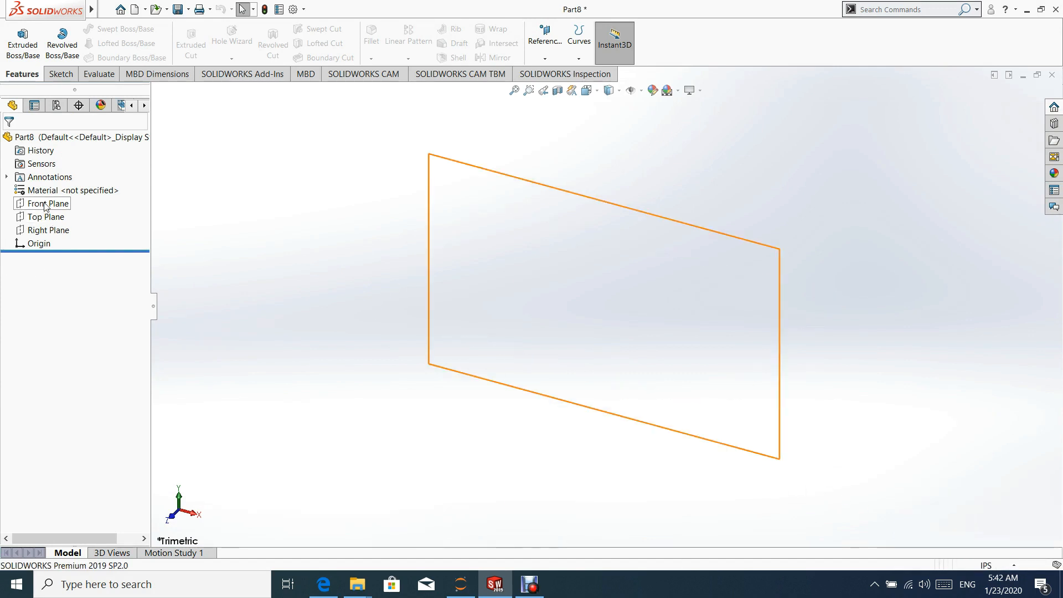
pyautogui.click(47, 203)
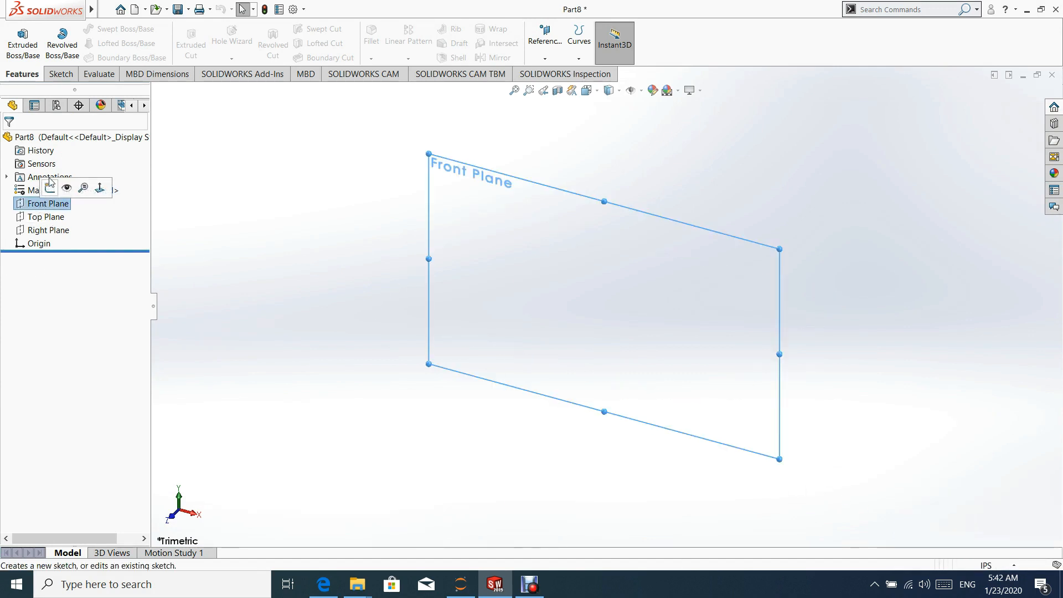
pyautogui.moveTo(48, 188)
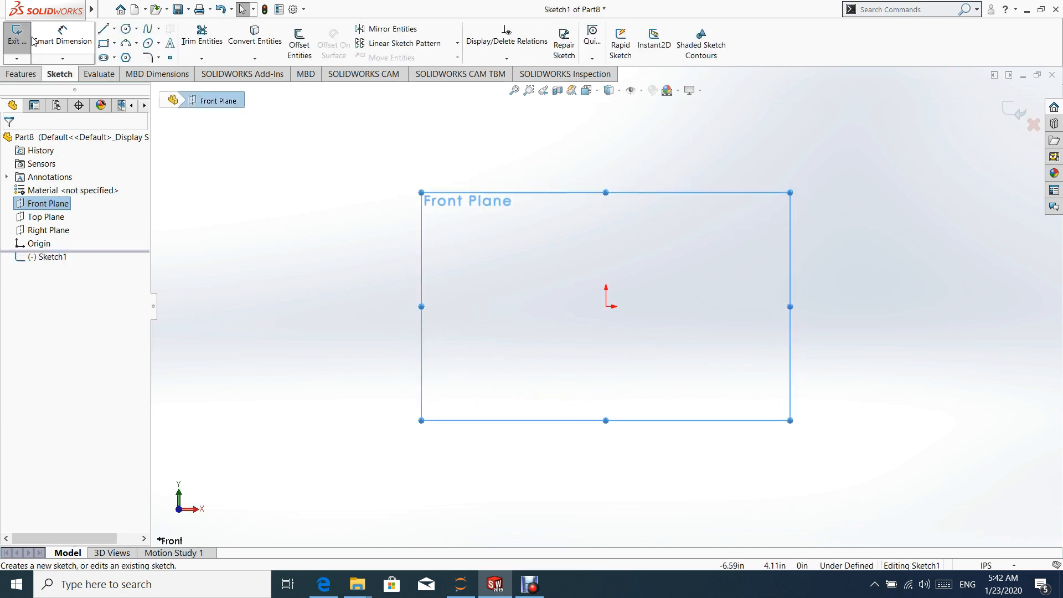
# Step: Sketch the L-shaped base-and-lug outline with a 3-point arc on top and a circle
pyautogui.click(103, 43)
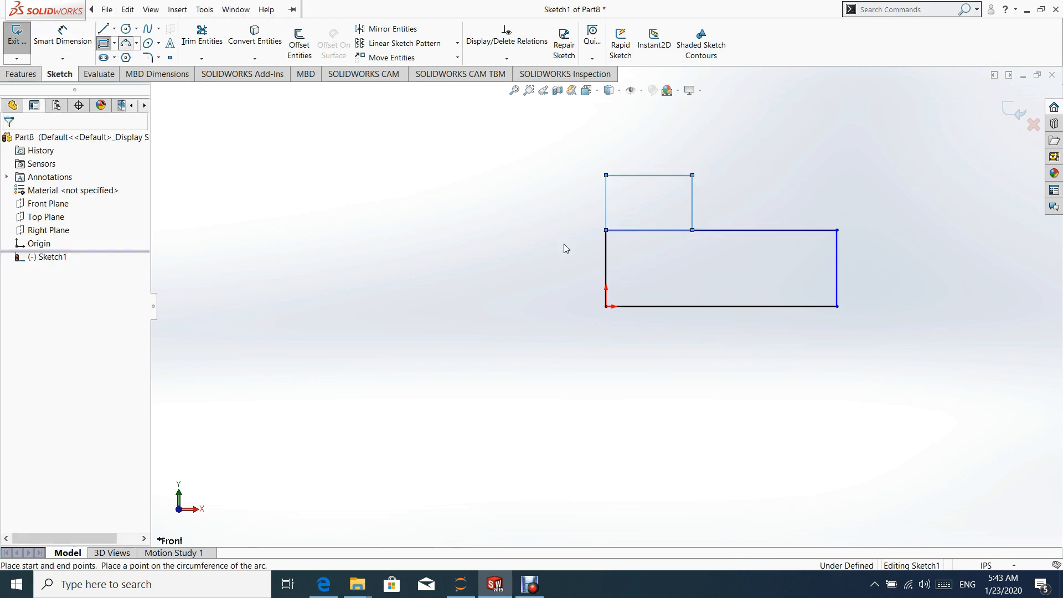
pyautogui.click(125, 28)
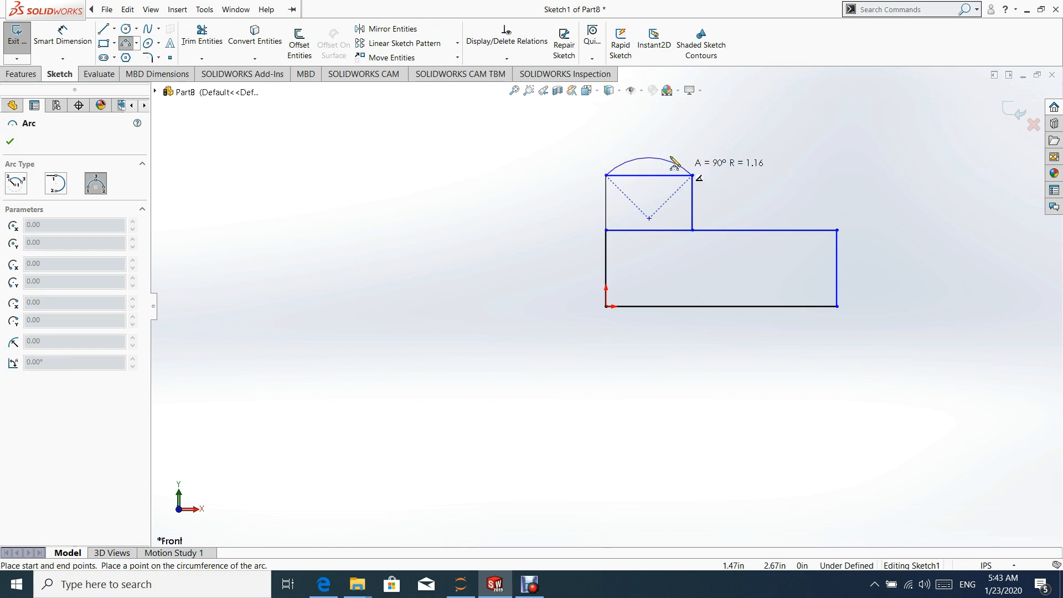
pyautogui.click(692, 175)
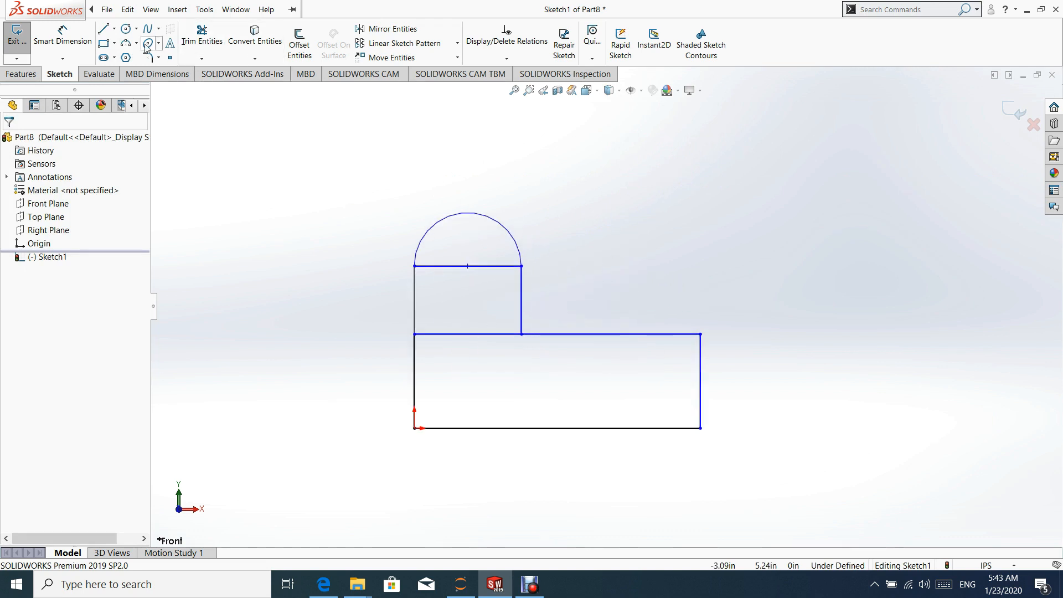
pyautogui.click(143, 28)
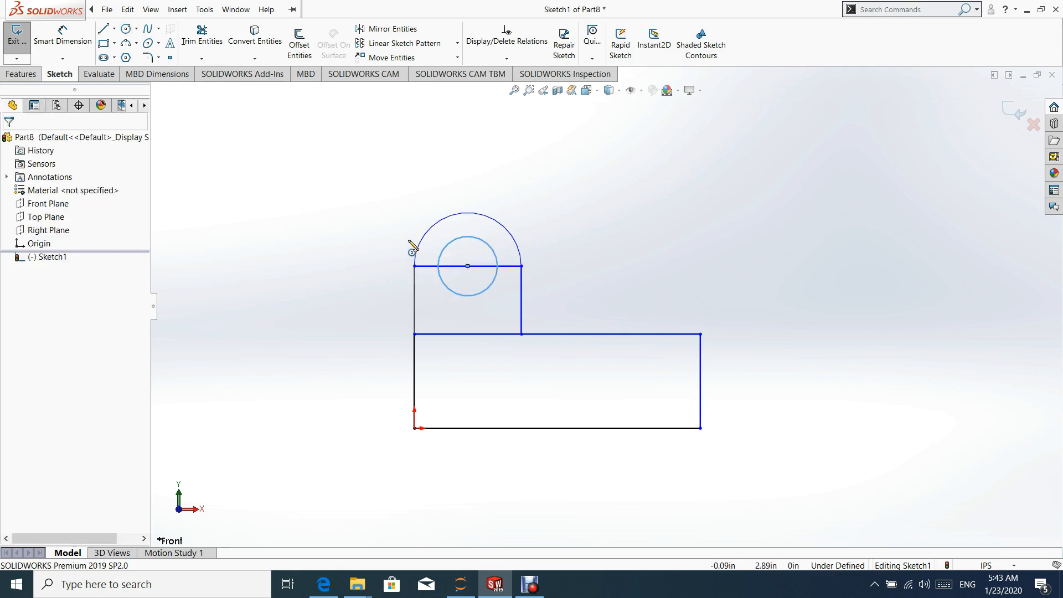
pyautogui.moveTo(564, 37)
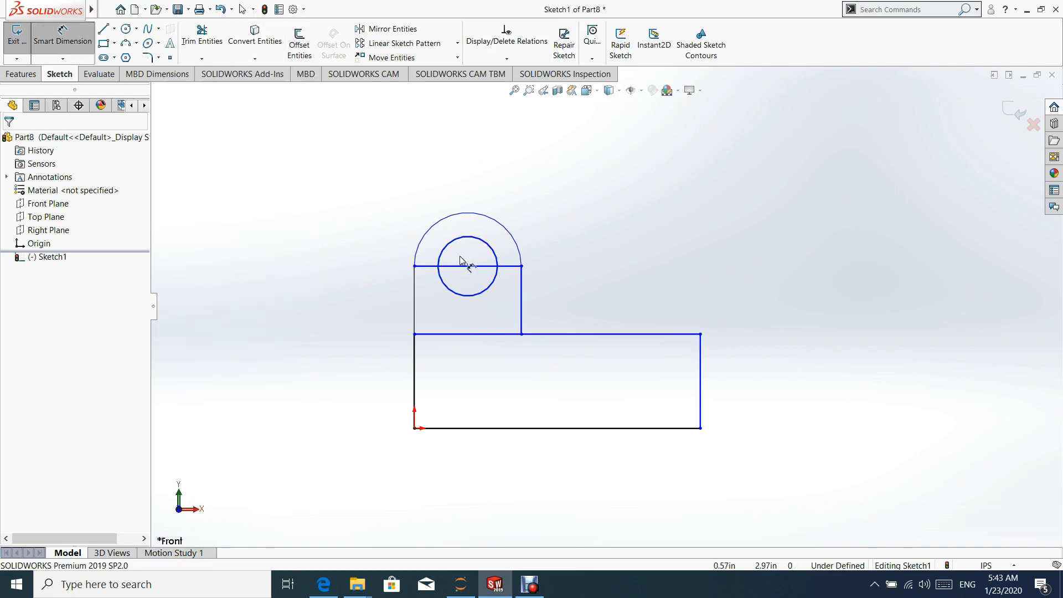
# Step: Dimension base width 5.38, base height 1.31, lug height 2.31, R1.00 arc, Ø1.00 hole
pyautogui.click(556, 427)
pyautogui.write('5.37')
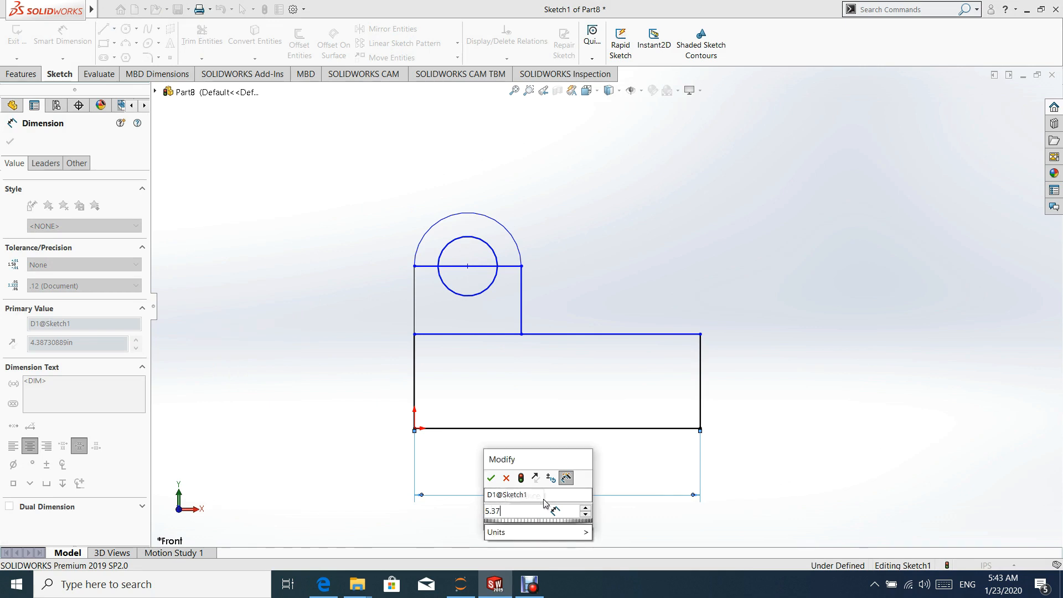
pyautogui.click(490, 478)
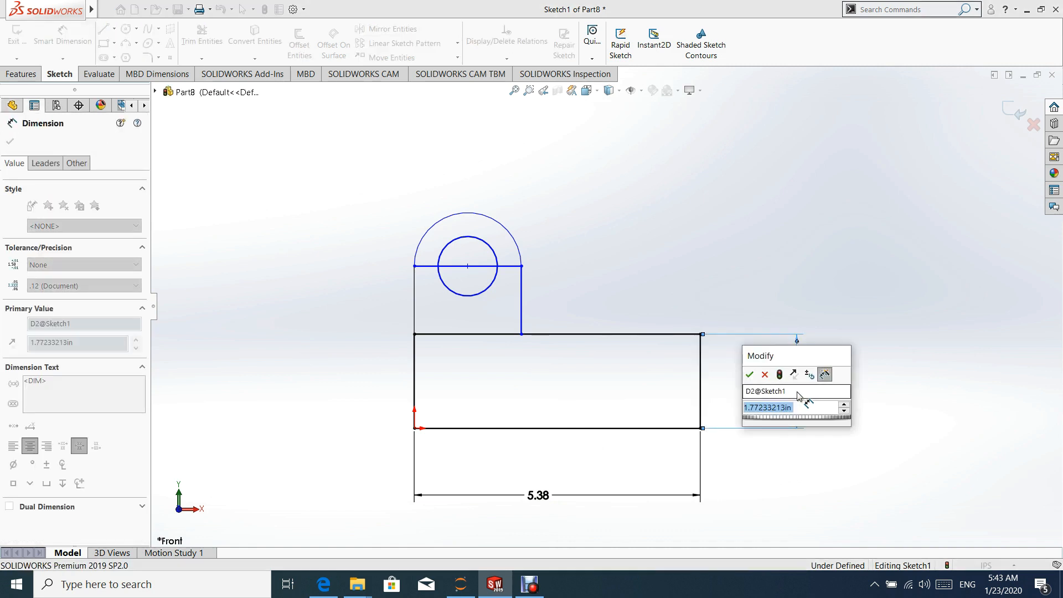
pyautogui.write('1')
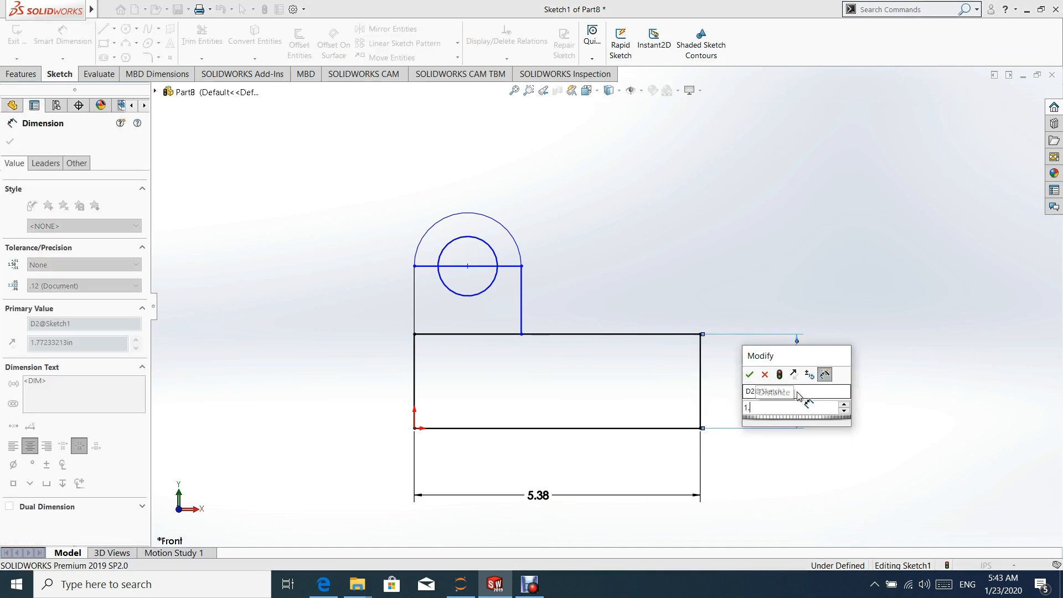
pyautogui.write('.31')
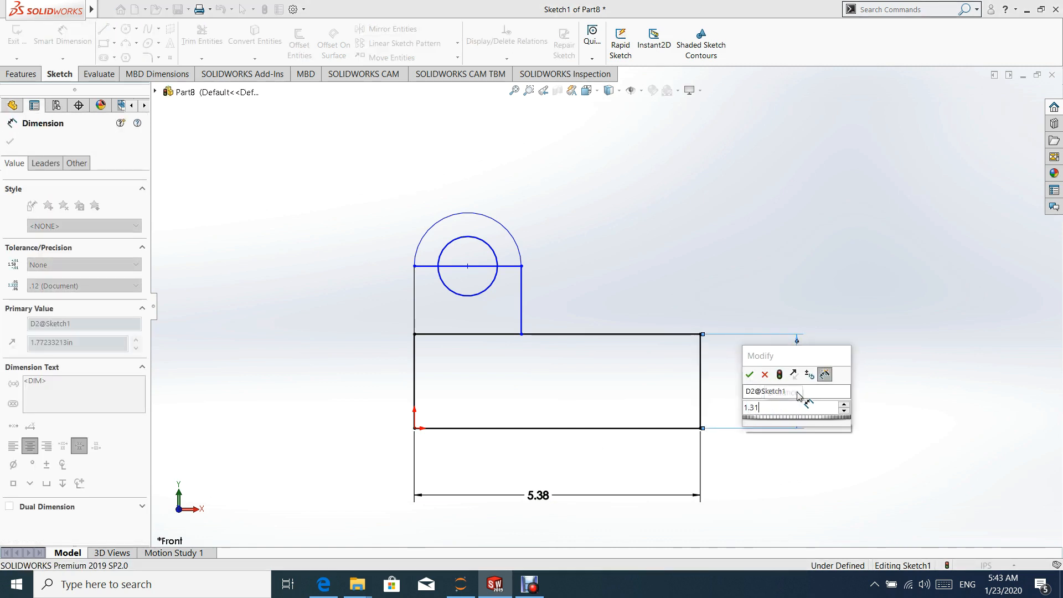
pyautogui.click(750, 375)
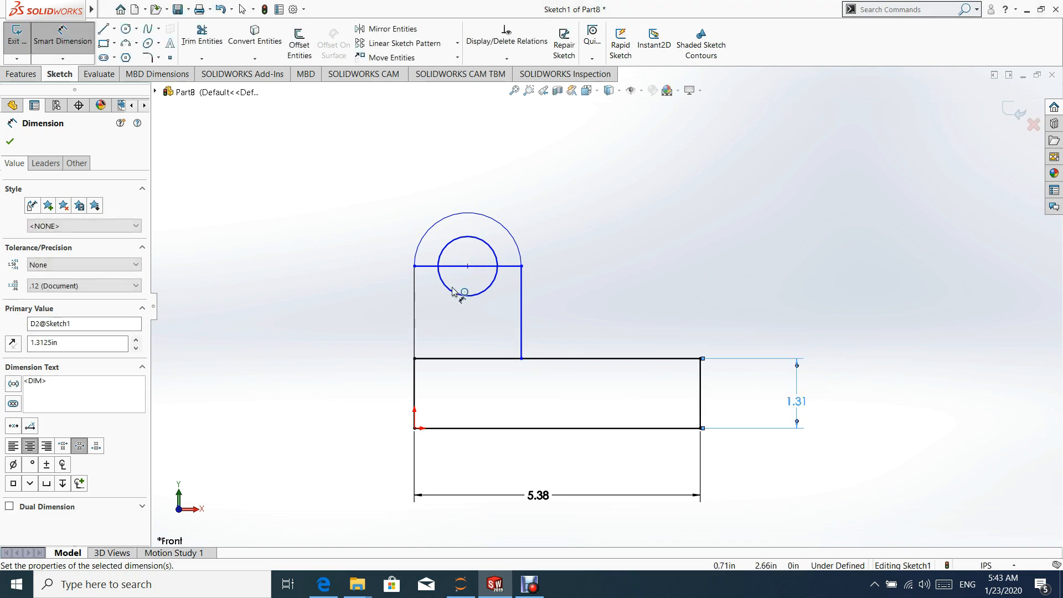
pyautogui.moveTo(468, 268)
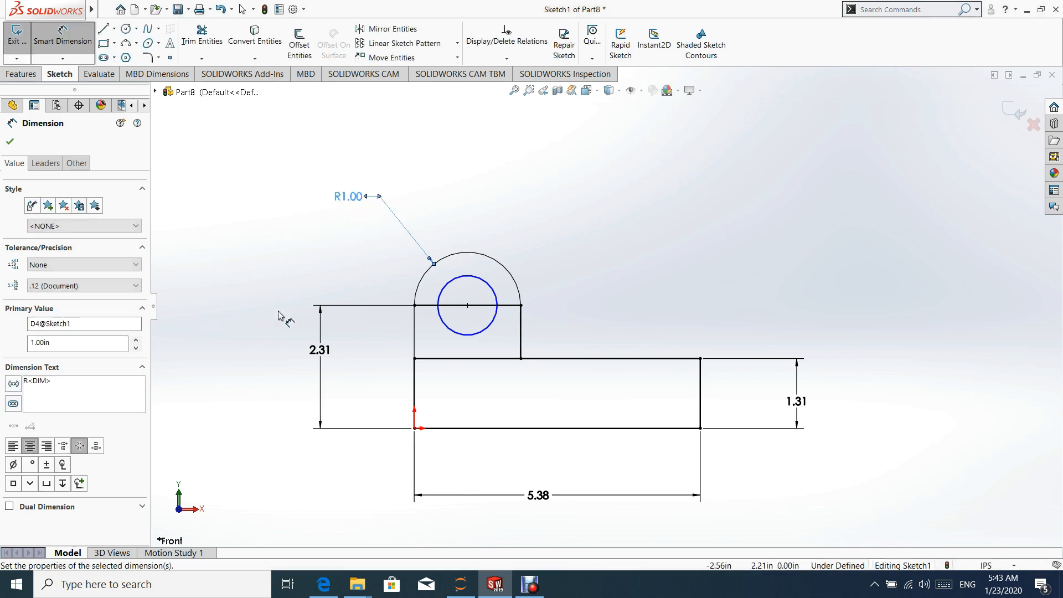
pyautogui.click(466, 305)
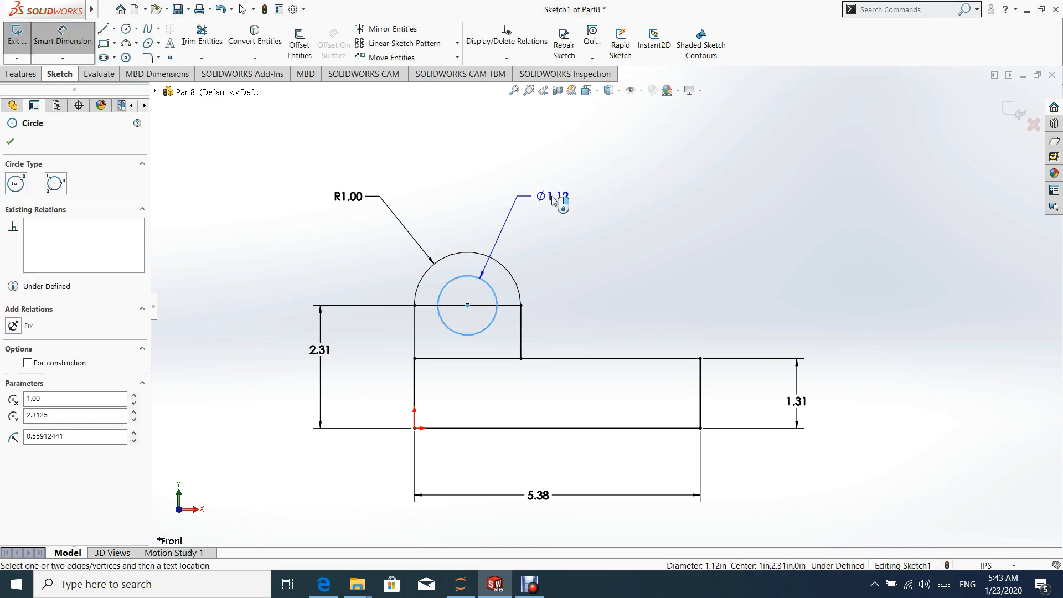
pyautogui.click(556, 199)
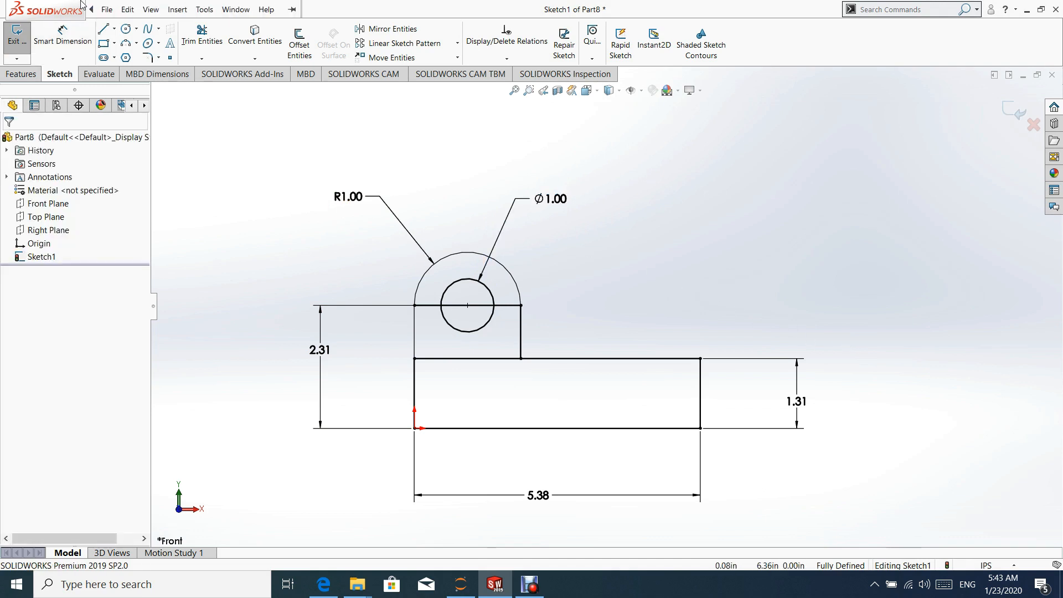
# Step: Exit the sketch so Sketch1 appears in the part tree
pyautogui.click(202, 34)
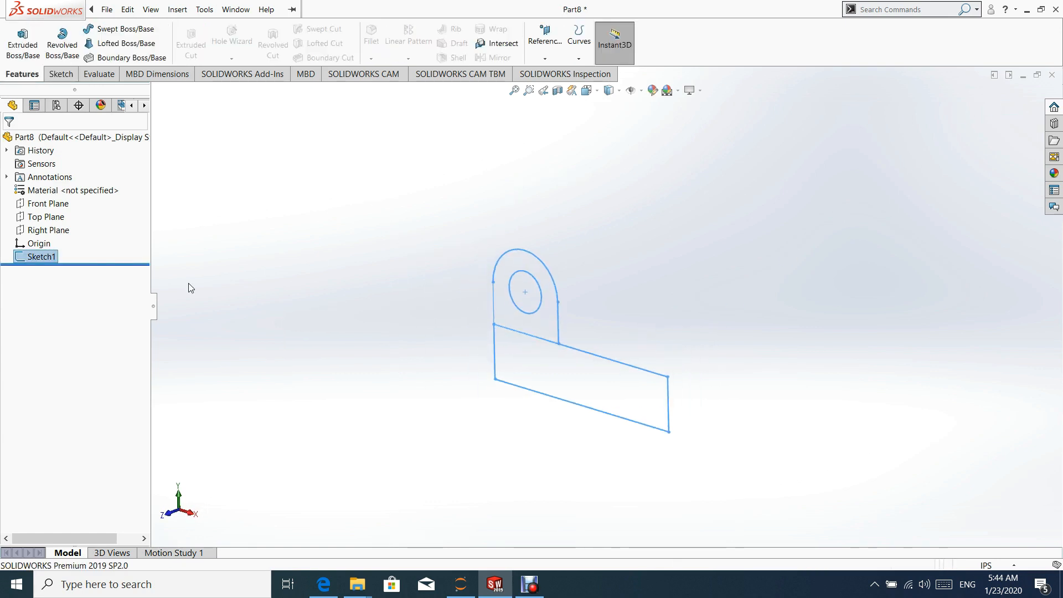
pyautogui.moveTo(201, 261)
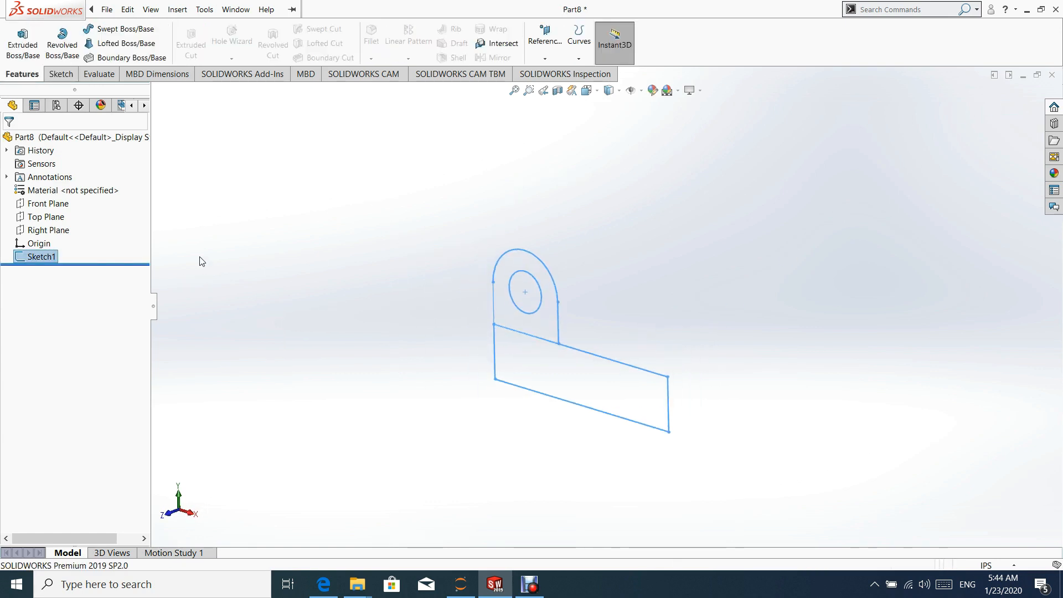
# Step: Extrude the base and lug regions Mid Plane to a depth of 2.625 in
pyautogui.click(22, 40)
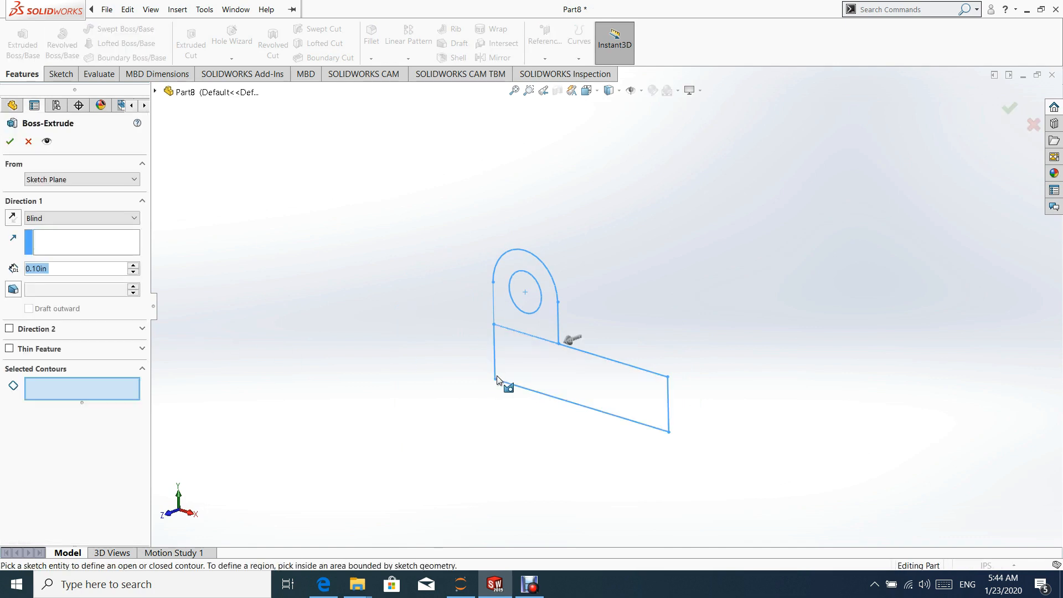
pyautogui.click(611, 380)
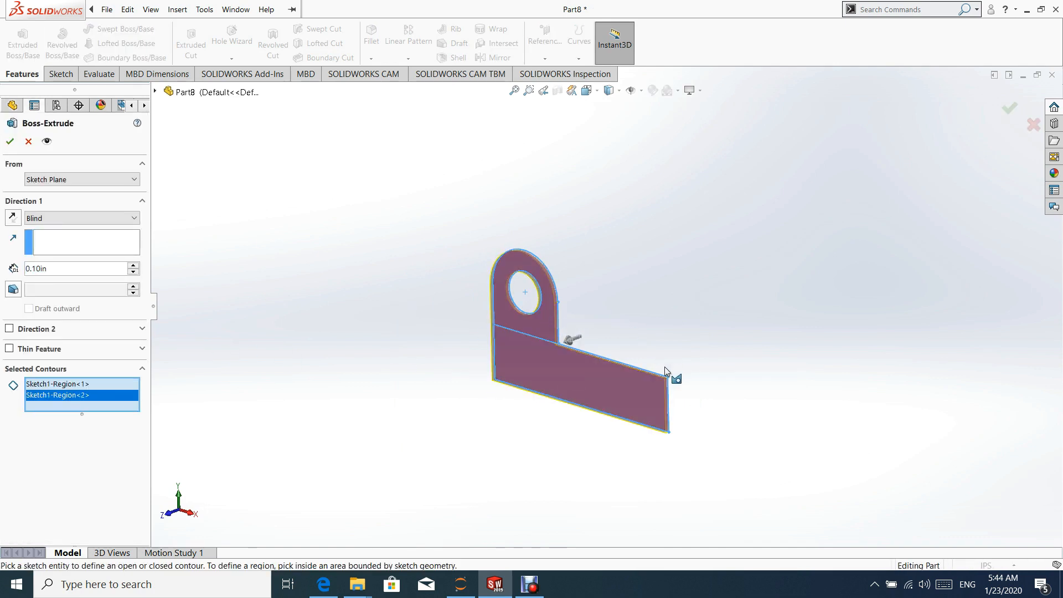
pyautogui.click(81, 217)
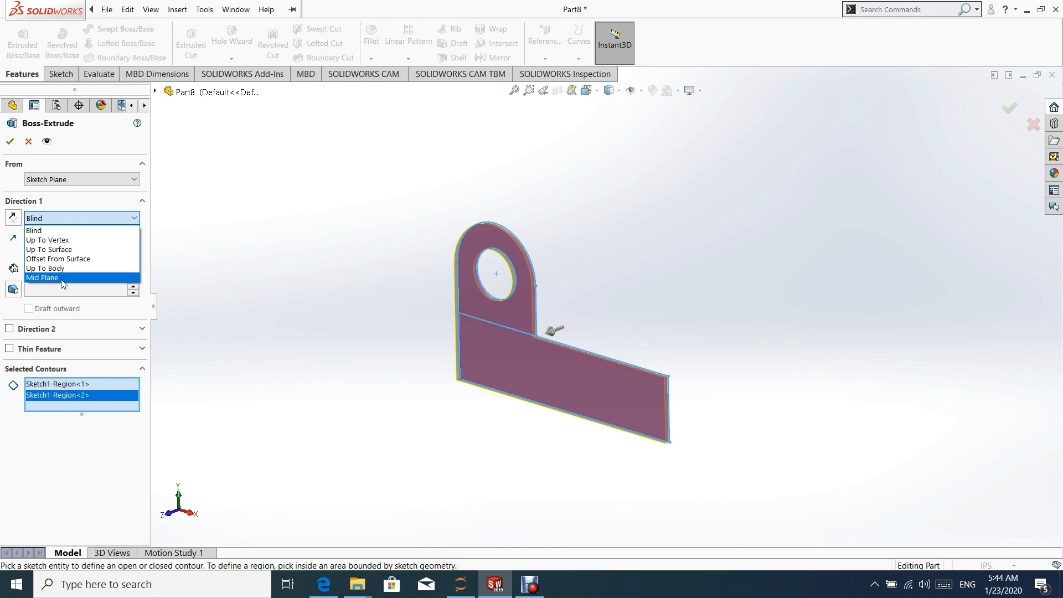
pyautogui.click(42, 277)
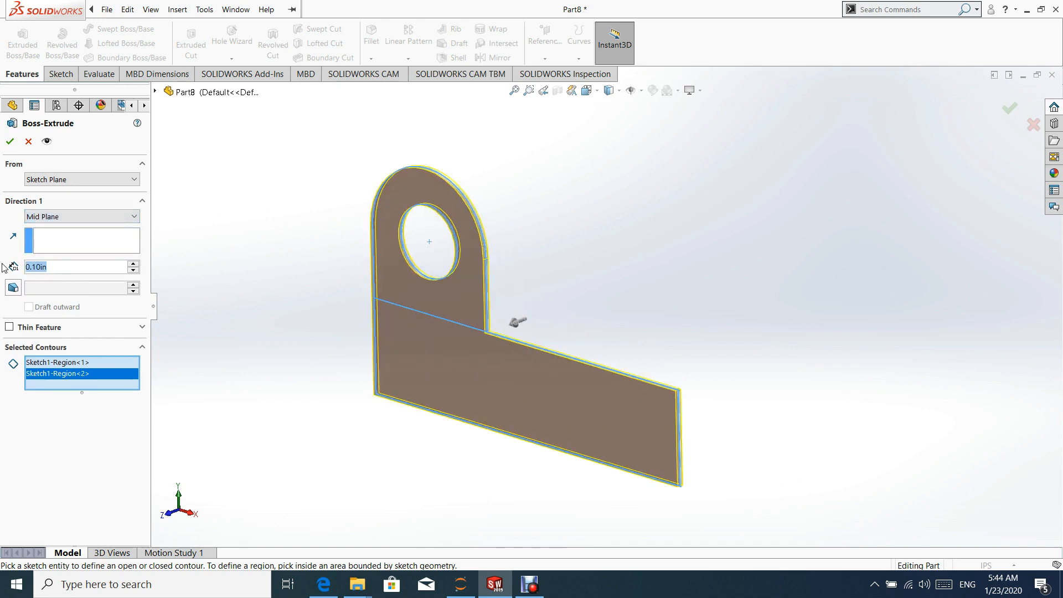
pyautogui.moveTo(12, 267)
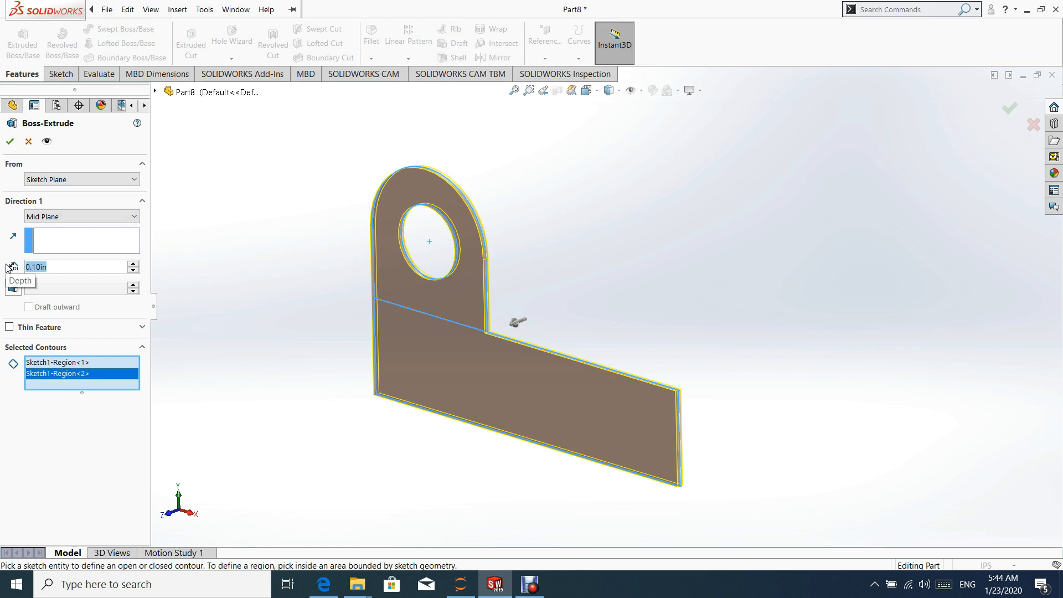
pyautogui.write('2.6')
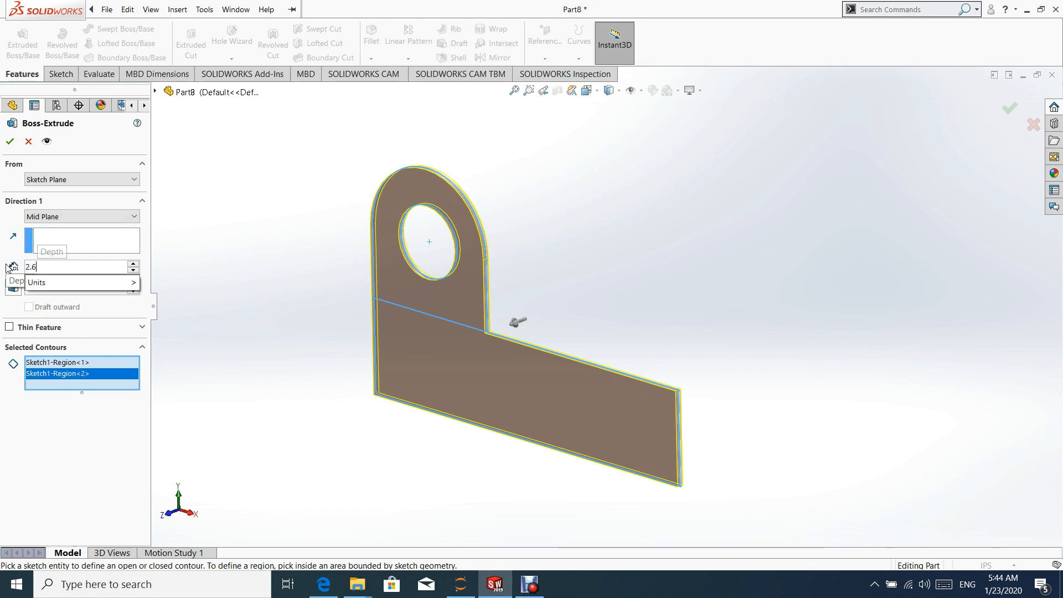
pyautogui.write('2.625in')
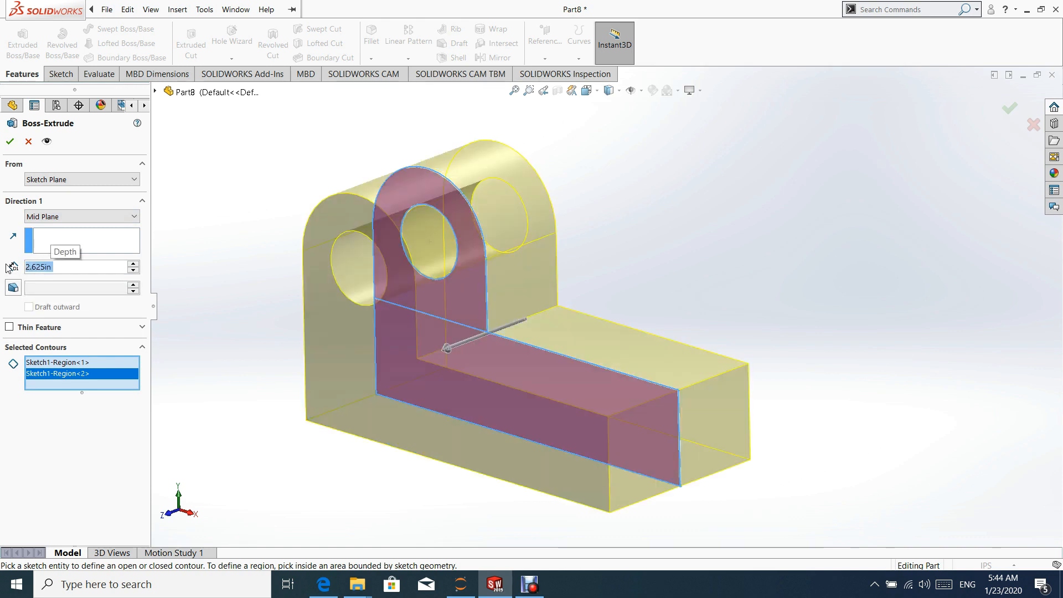
pyautogui.click(10, 141)
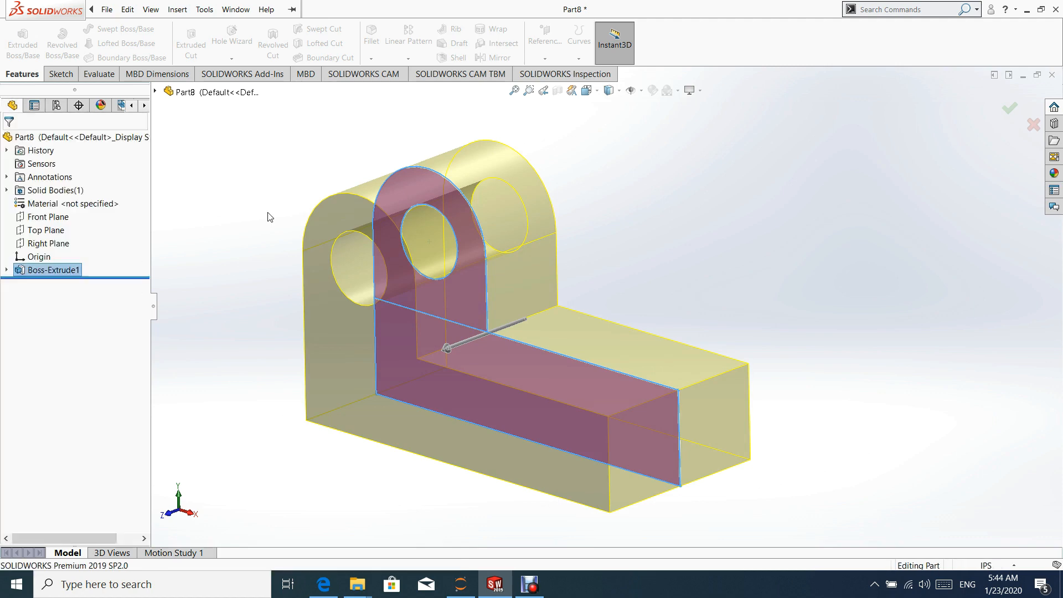
# Step: Open Sketch2 on the base's top face, viewed from above
pyautogui.click(204, 8)
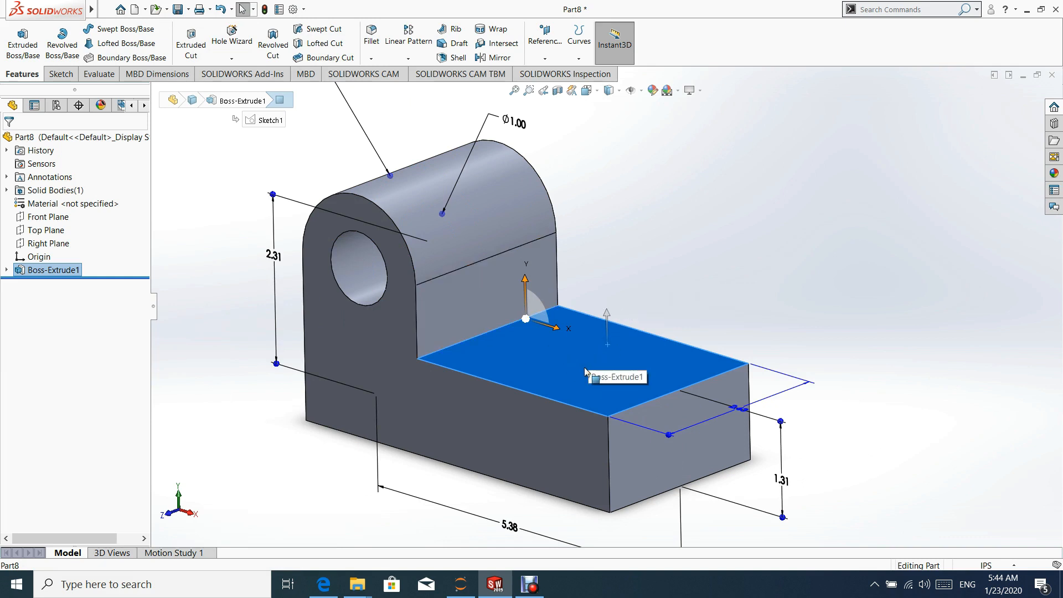
pyautogui.click(60, 73)
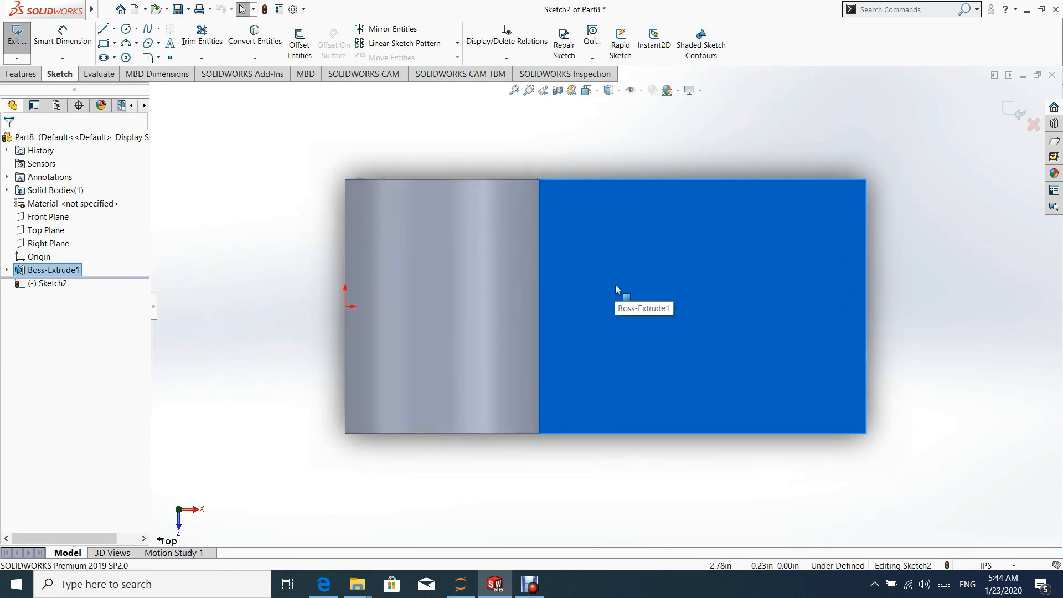
pyautogui.moveTo(224, 150)
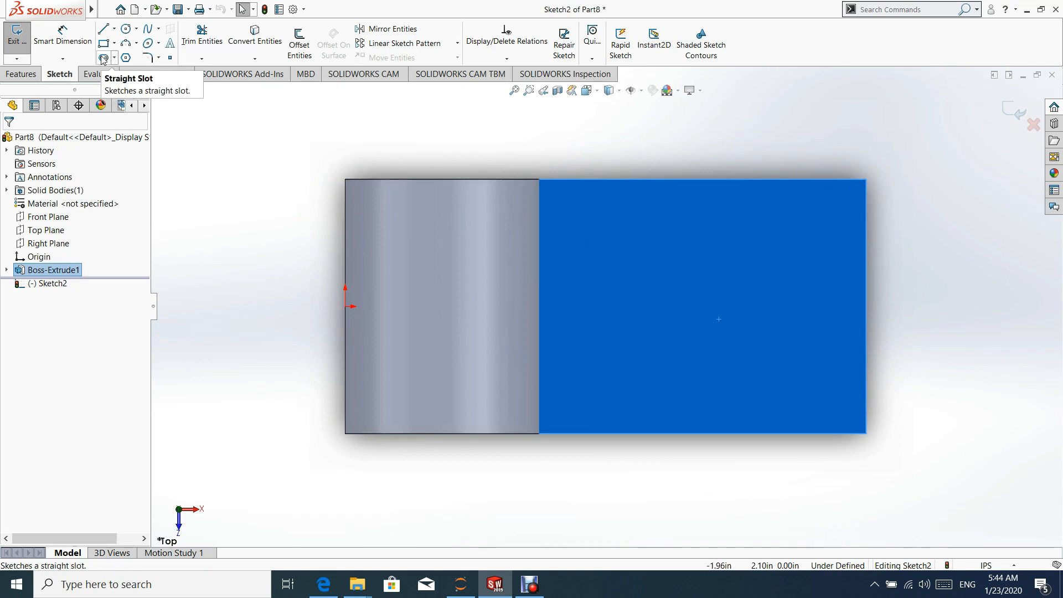
# Step: Draw a horizontal straight slot with rounded ends on the top face
pyautogui.click(103, 44)
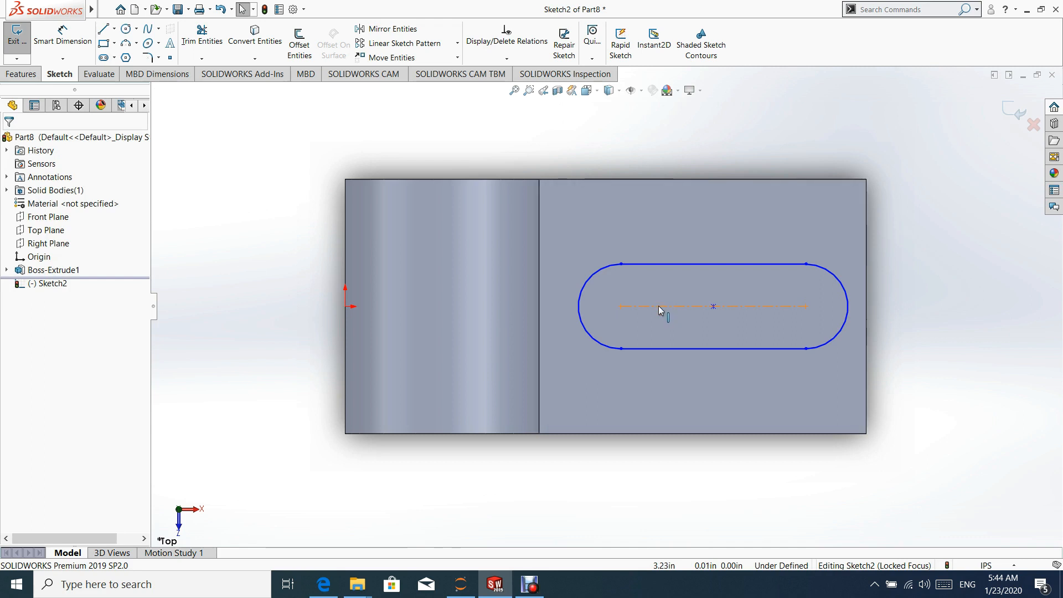
pyautogui.click(712, 306)
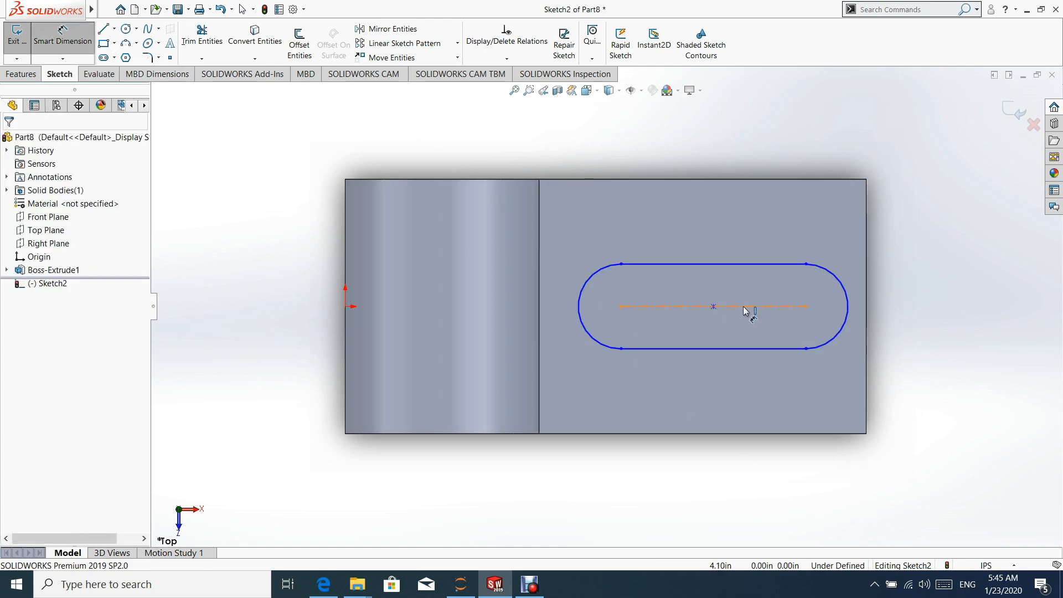
# Step: Dimension the slot 1.375 long, 1.00 wide, 1.00 from the end, and exit the sketch
pyautogui.click(712, 307)
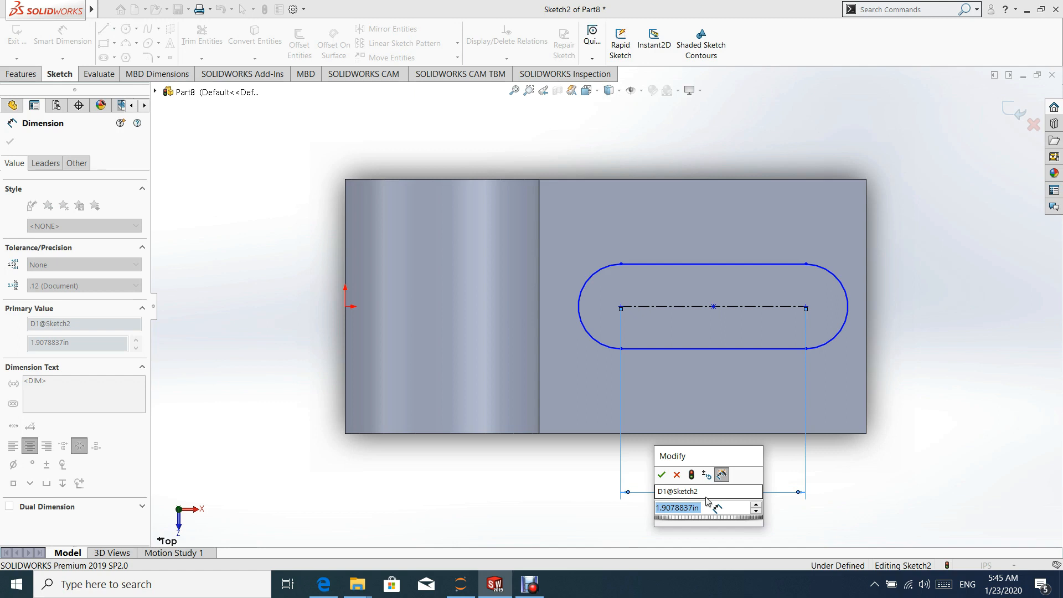
pyautogui.write('1.375')
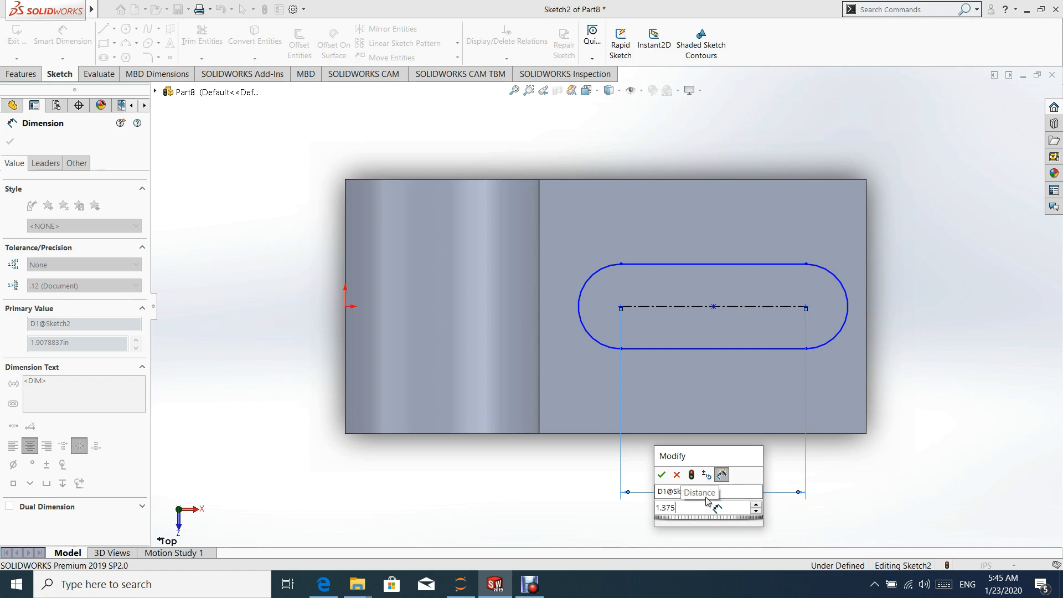
pyautogui.click(661, 475)
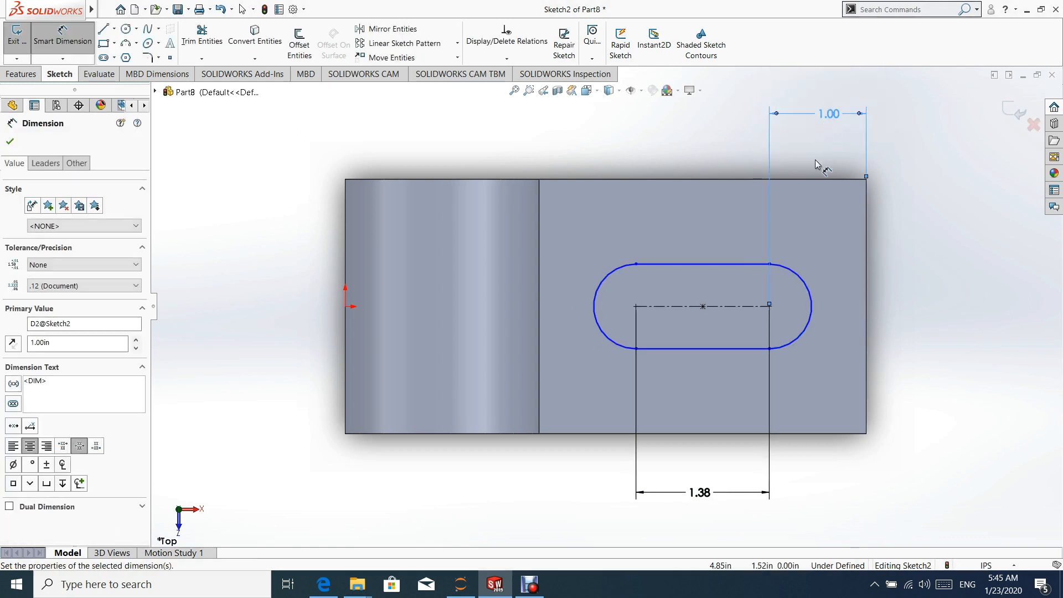
pyautogui.moveTo(707, 275)
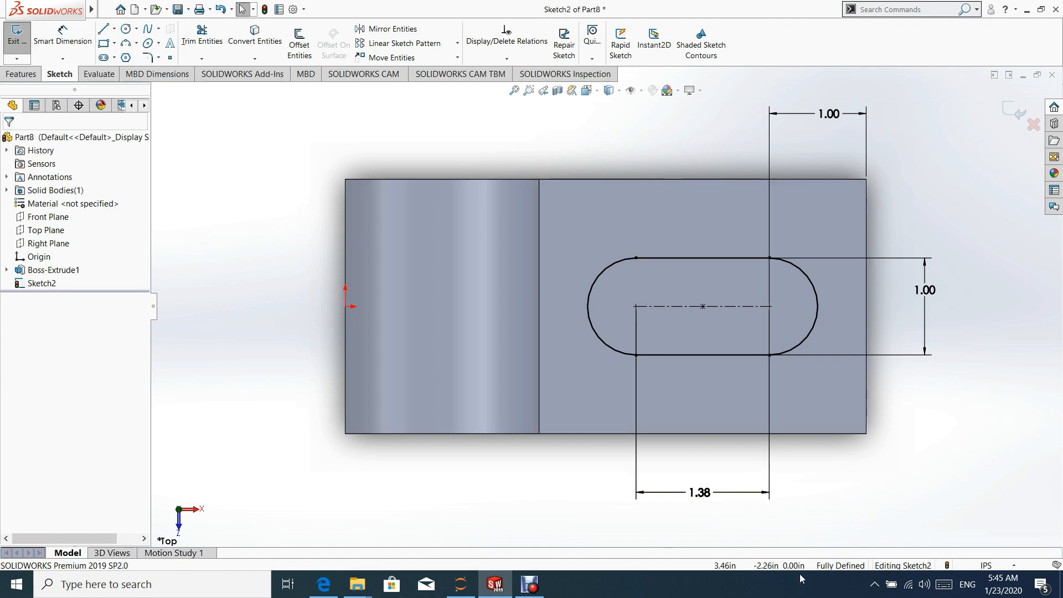
pyautogui.moveTo(1008, 106)
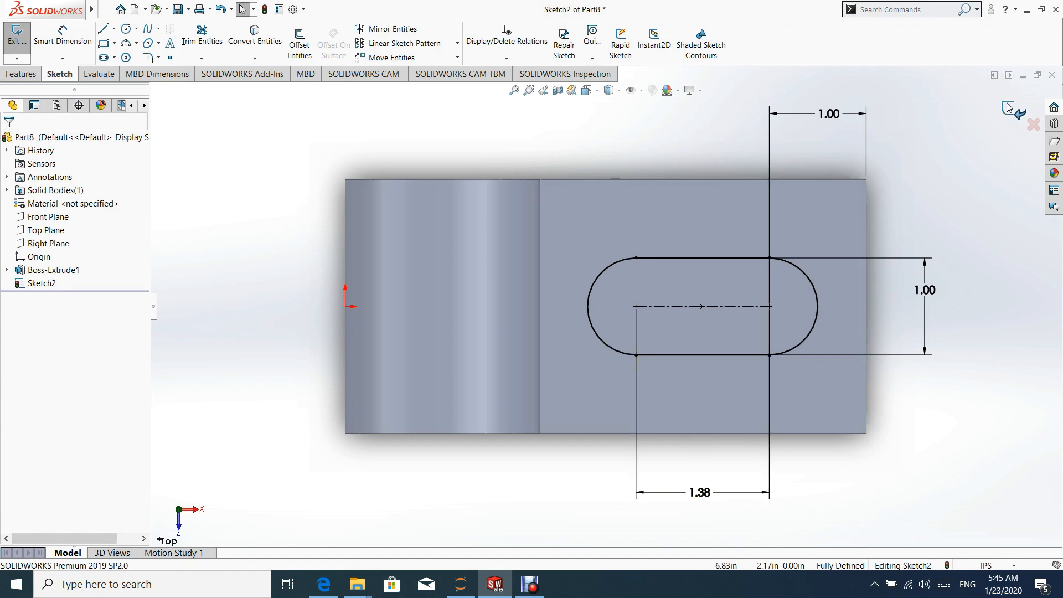
pyautogui.click(16, 39)
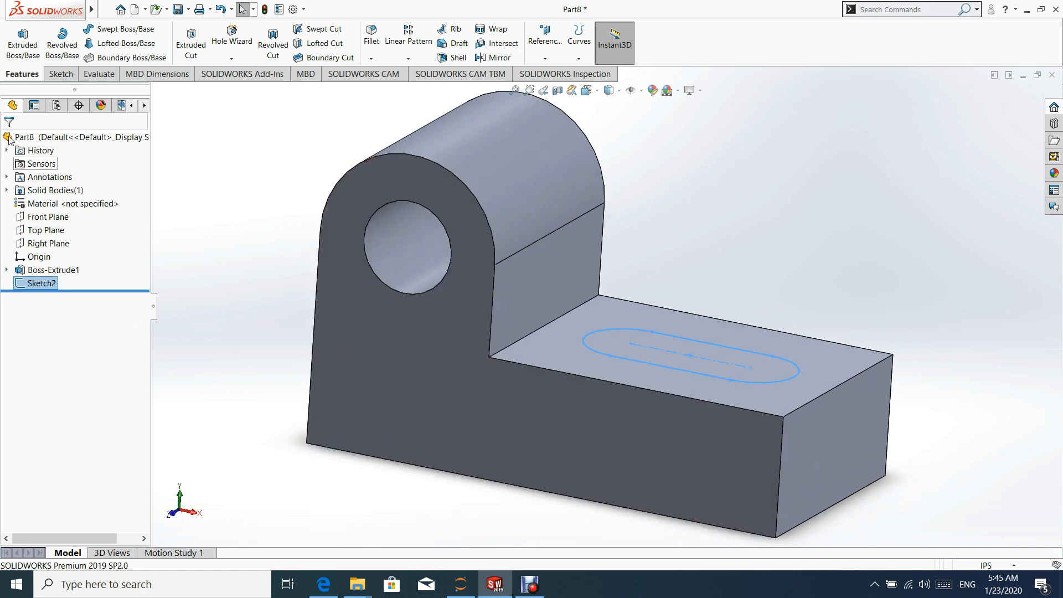
# Step: Extrude-cut the slot sketch Through All the base
pyautogui.click(190, 43)
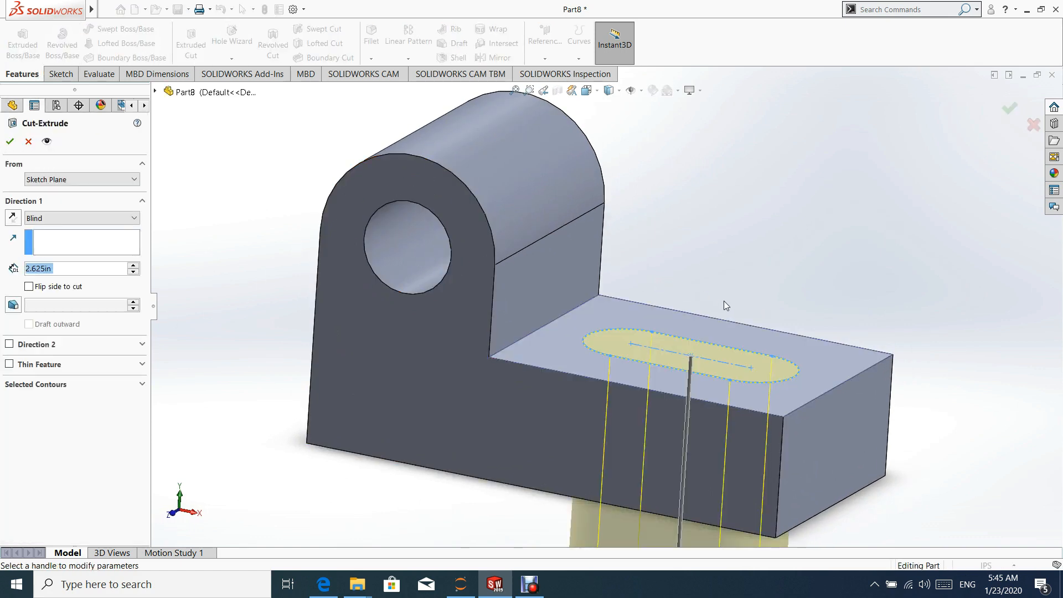
pyautogui.click(81, 218)
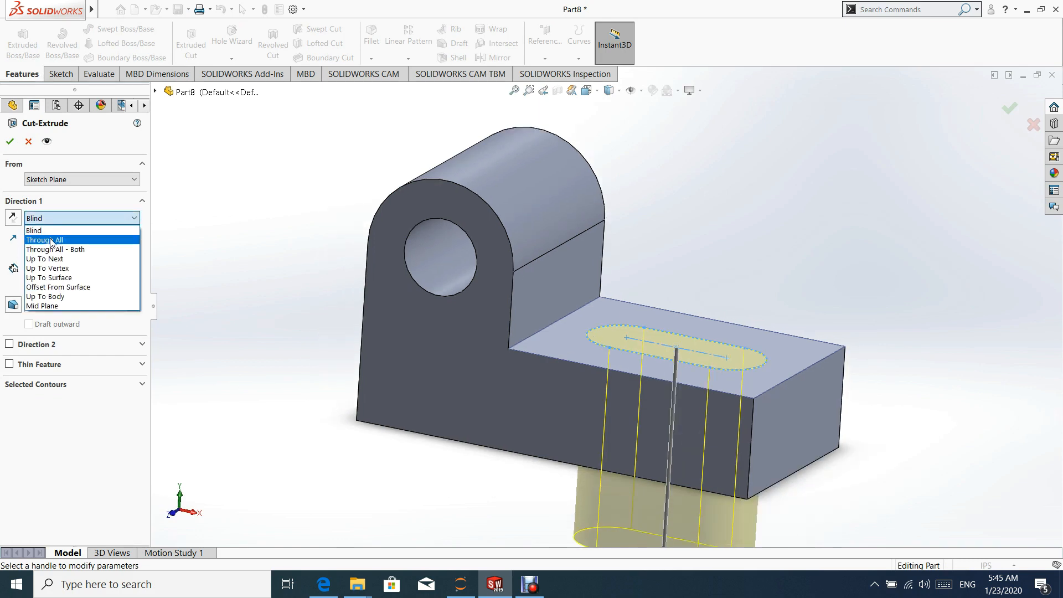
pyautogui.click(44, 240)
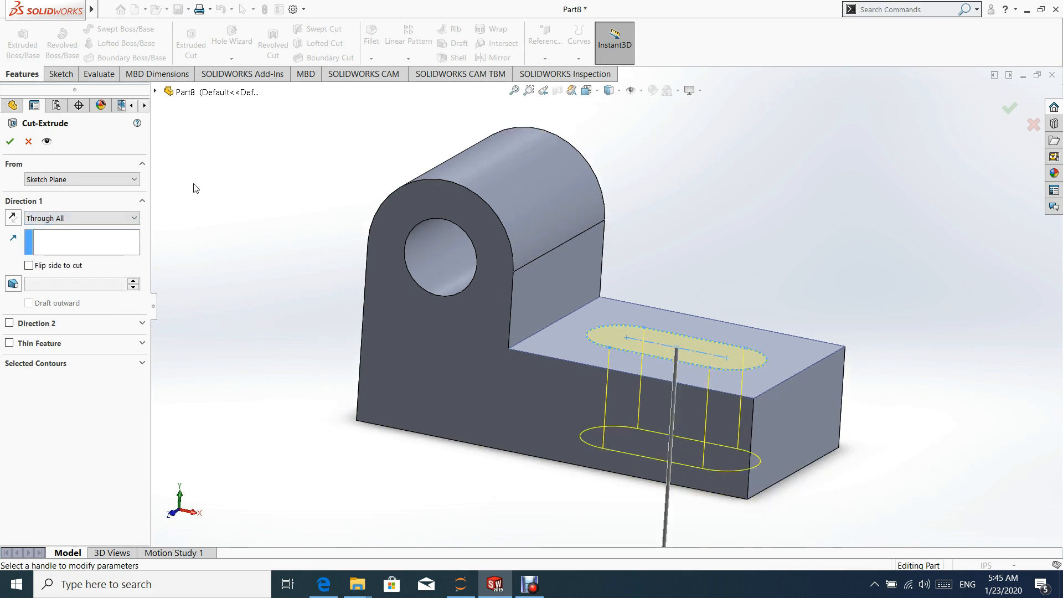
pyautogui.click(10, 141)
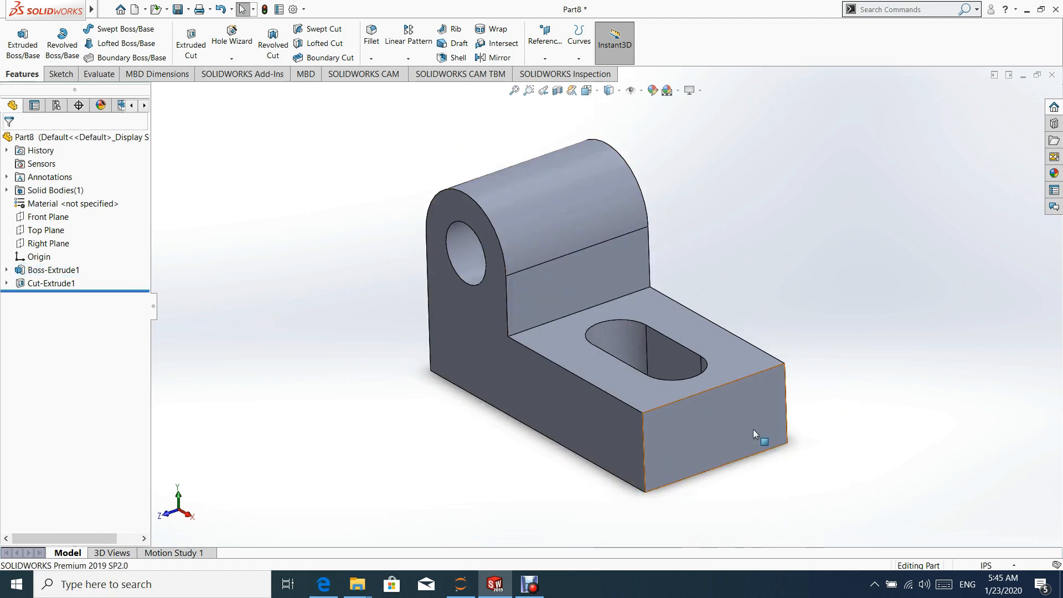
pyautogui.moveTo(636, 468)
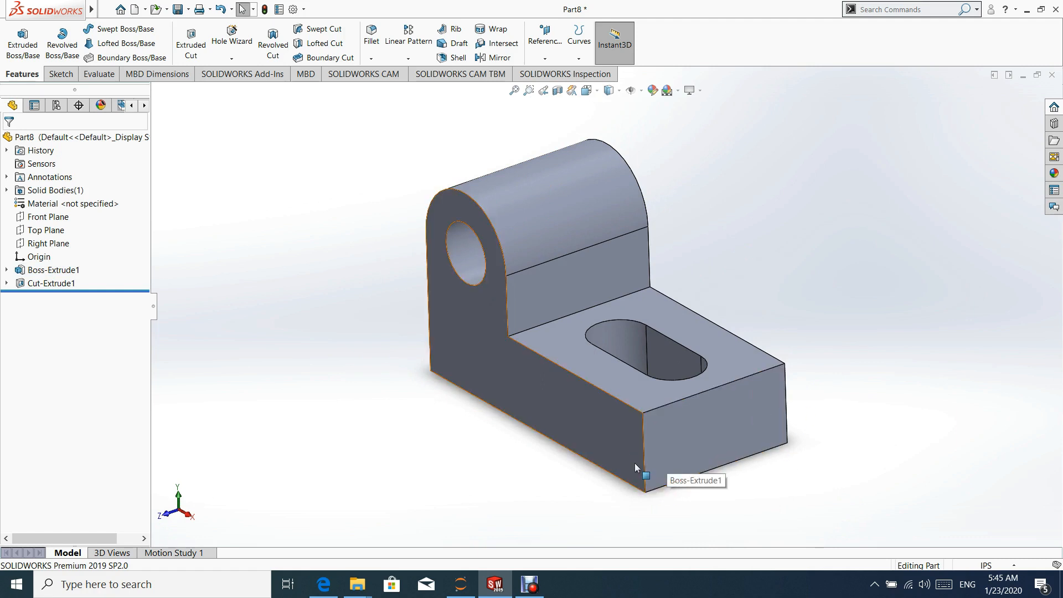
pyautogui.moveTo(270, 93)
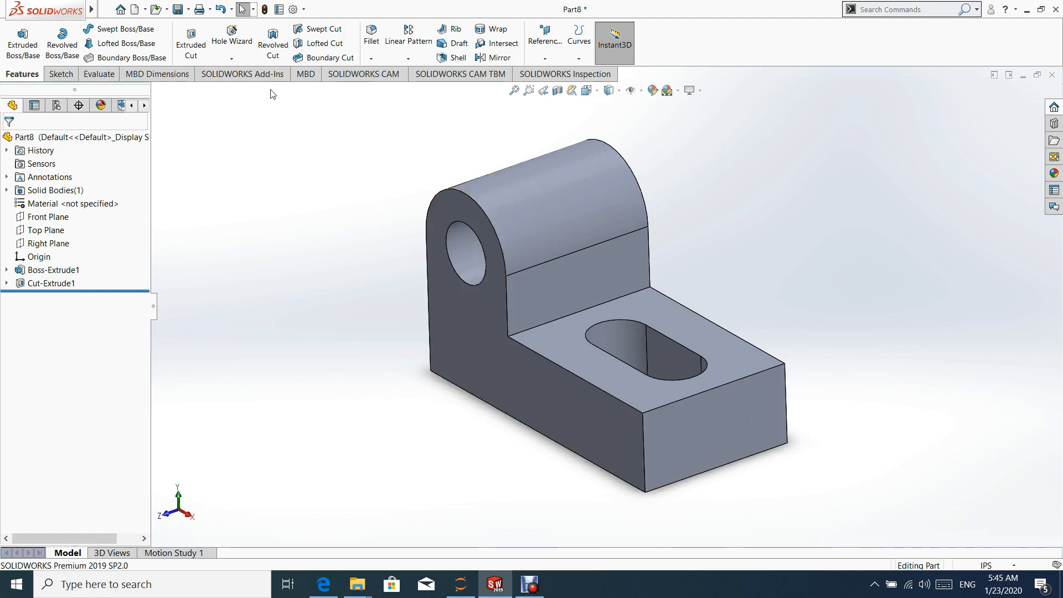
# Step: Start a new sketch on the Right Plane and view it straight on
pyautogui.click(47, 217)
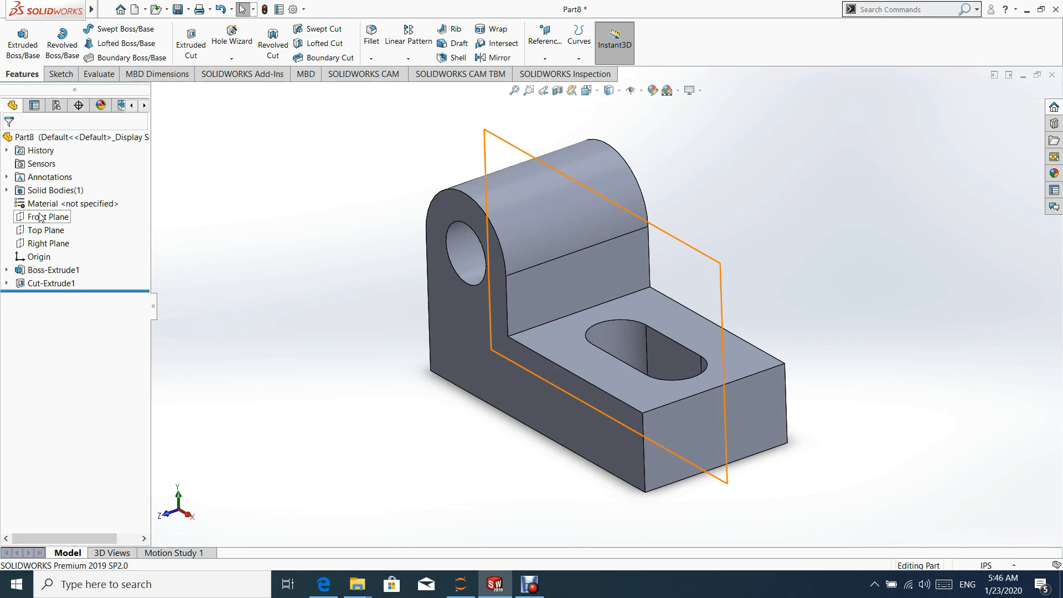
pyautogui.click(47, 244)
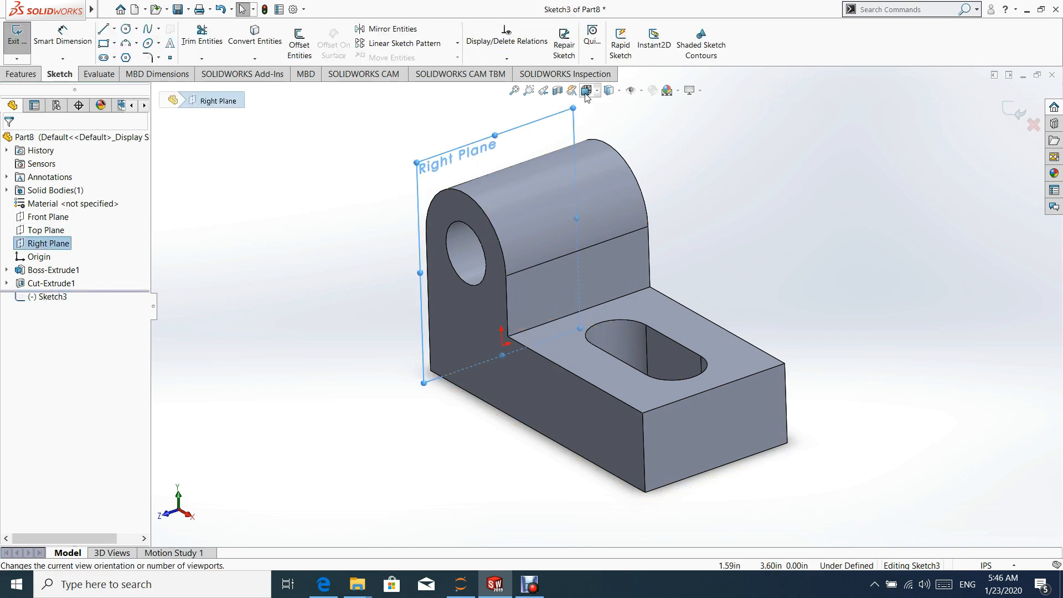
pyautogui.click(585, 90)
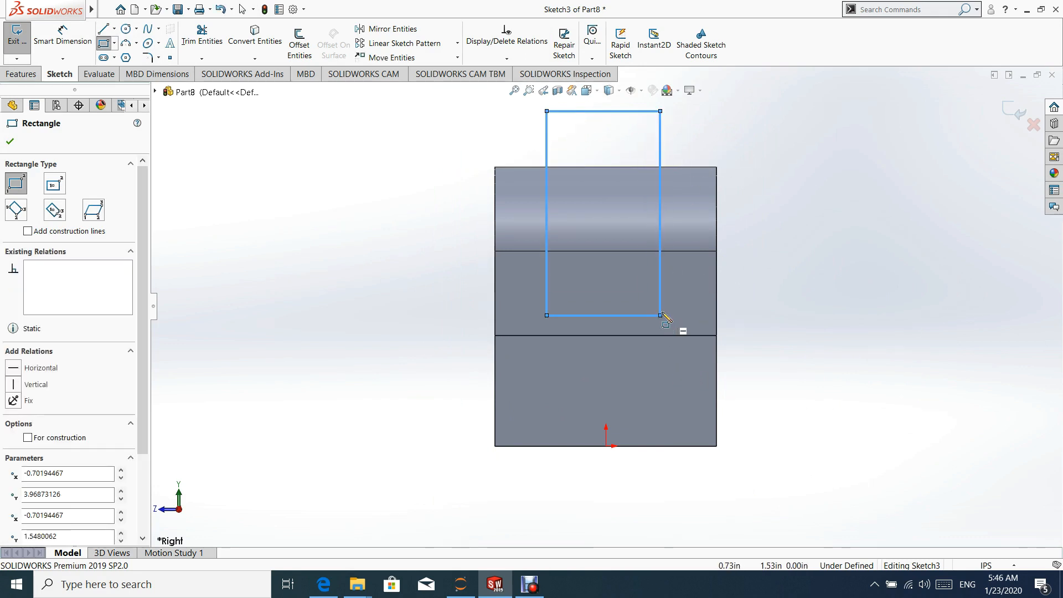
# Step: Draw the slot rectangle over the lug, located .75 in from the block's left edge
pyautogui.click(602, 113)
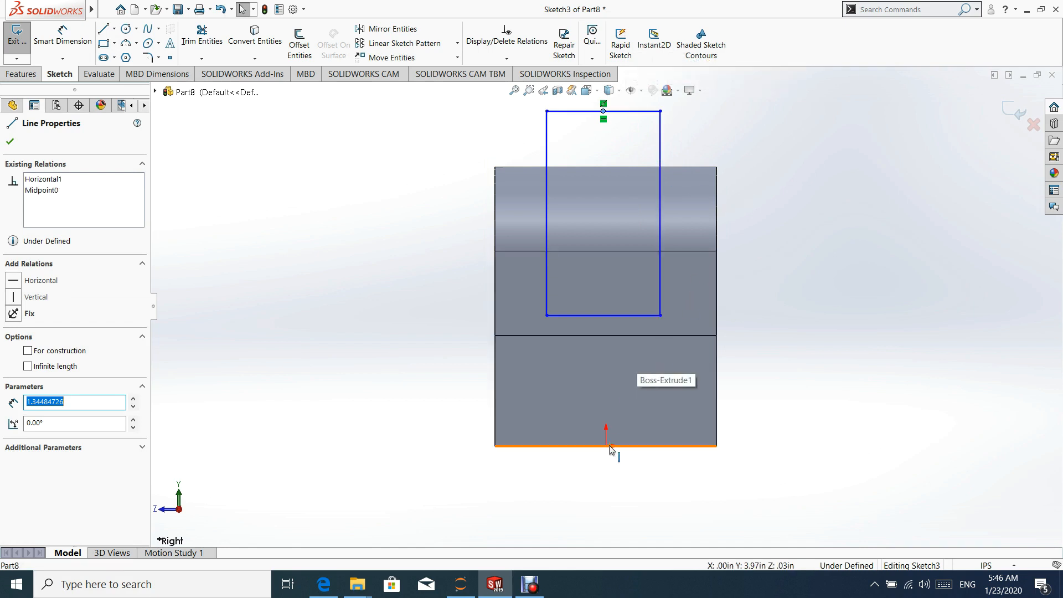
pyautogui.click(606, 445)
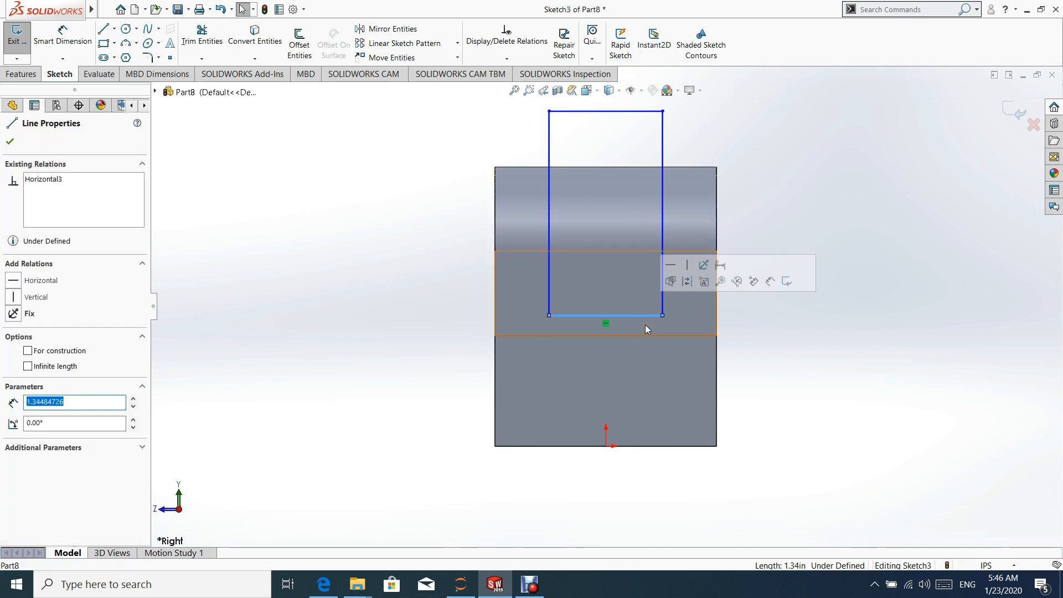
pyautogui.moveTo(631, 344)
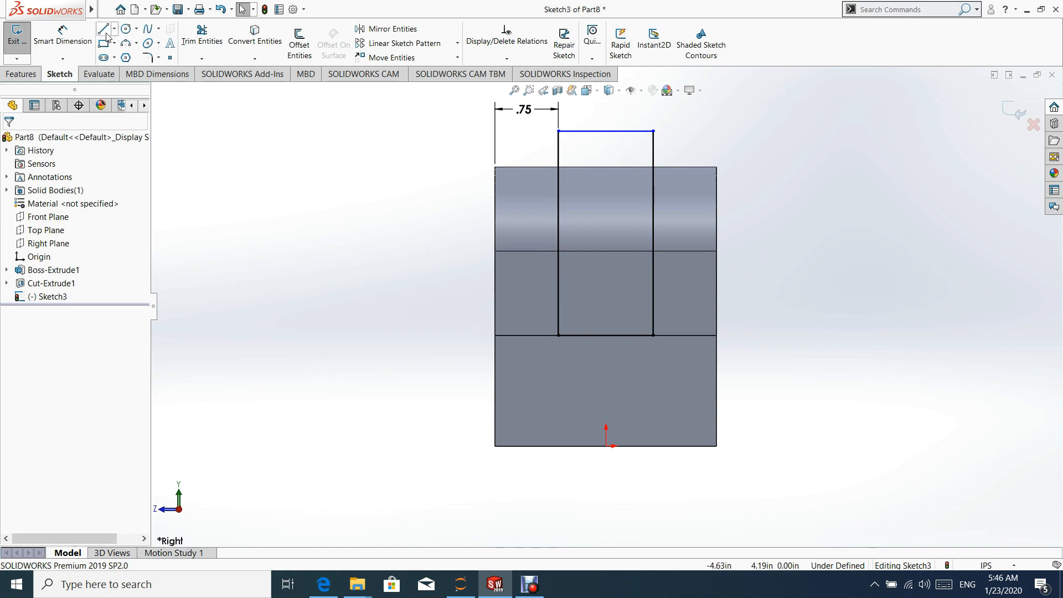
pyautogui.click(104, 28)
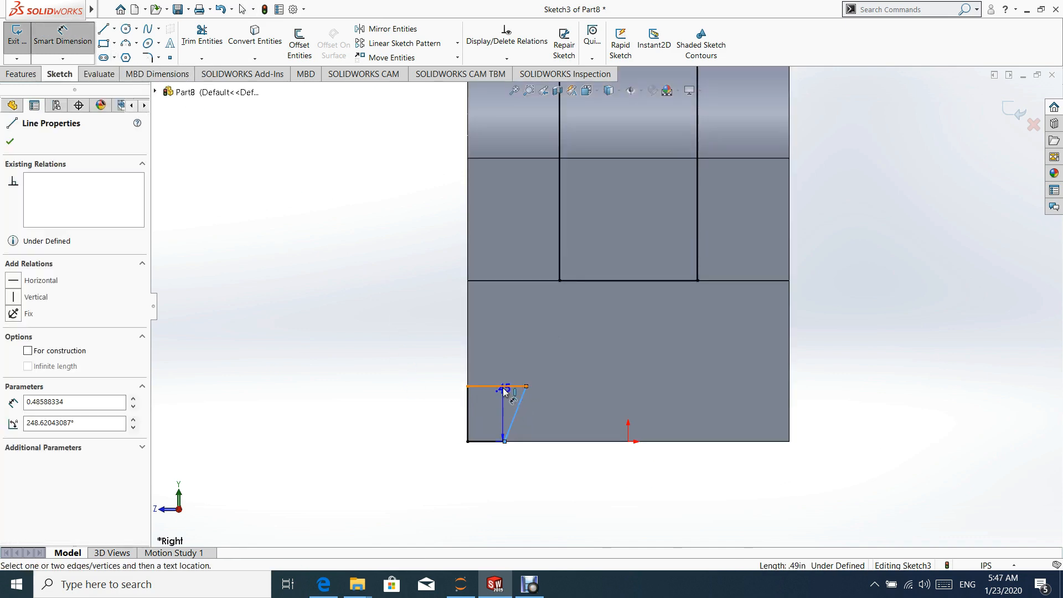
# Step: Dimension the left notch's sloped edge at the block's bottom corner to 60°
pyautogui.click(512, 400)
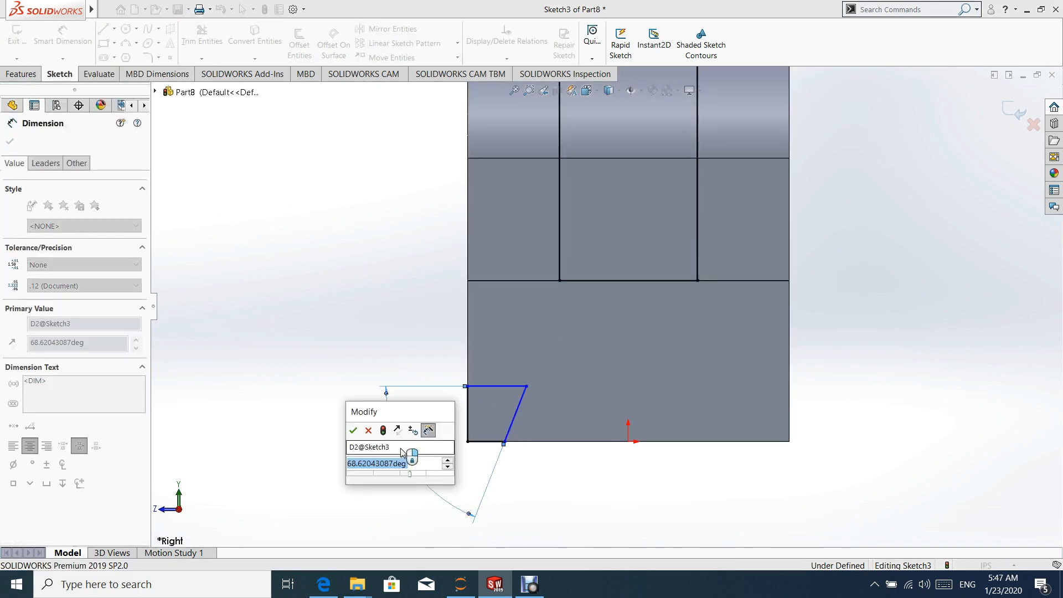
pyautogui.click(353, 431)
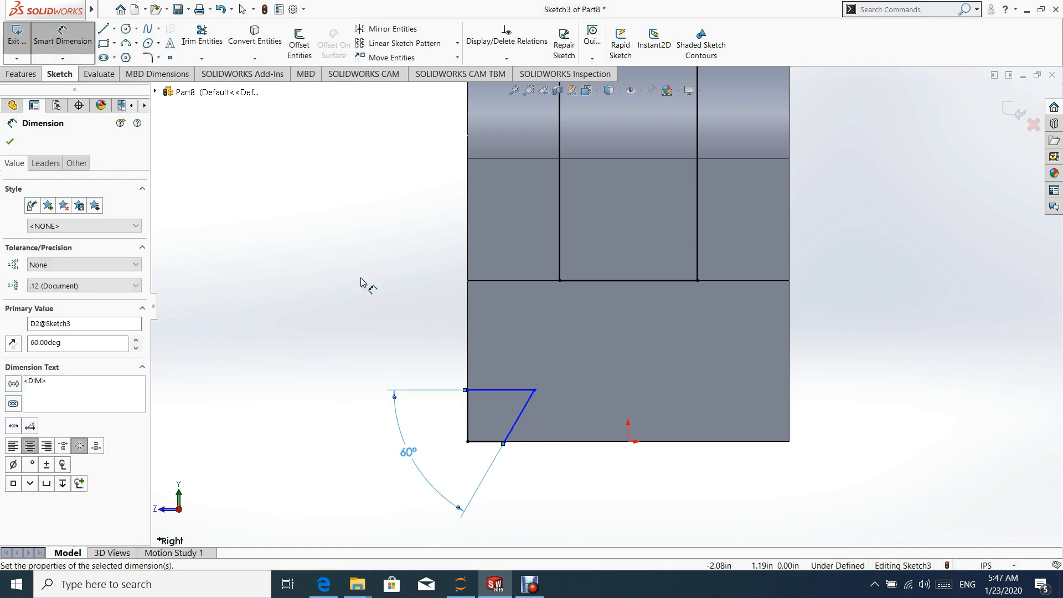
pyautogui.moveTo(472, 378)
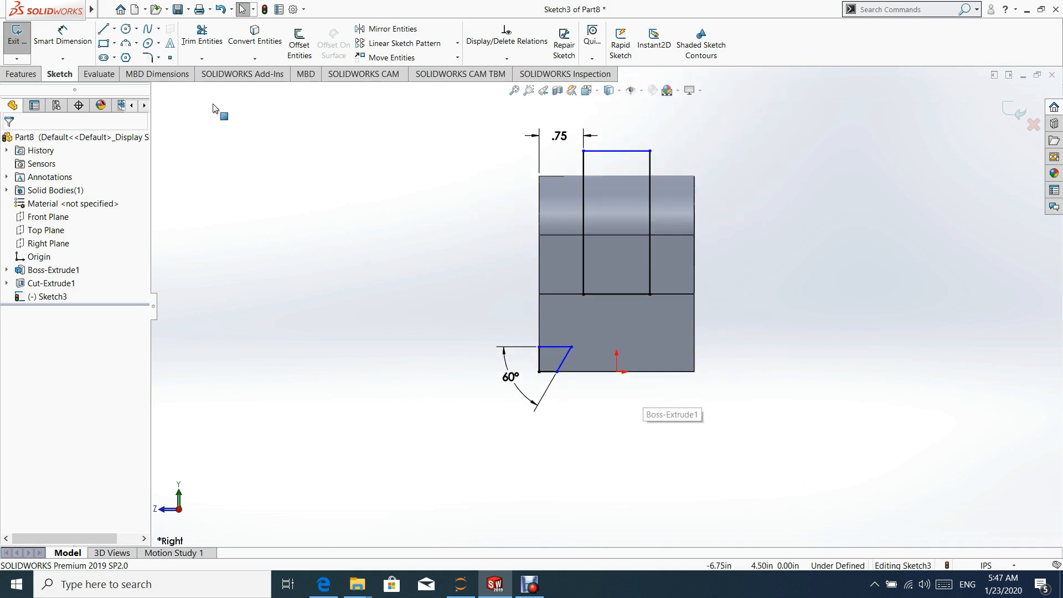
pyautogui.click(117, 28)
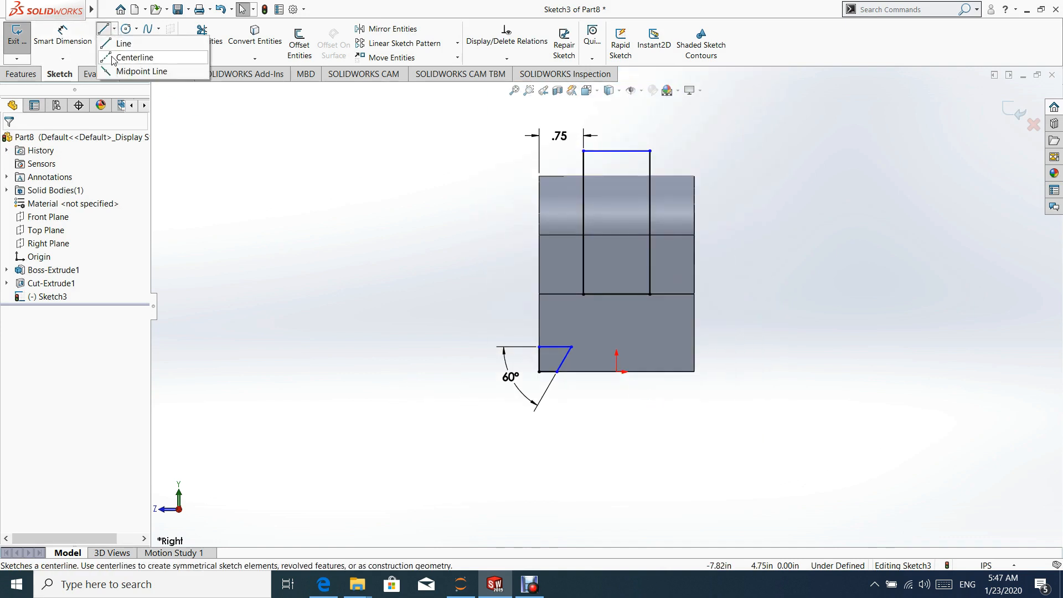
# Step: Add a vertical centerline and space the notch bottom corners 2.31 in apart
pyautogui.click(135, 57)
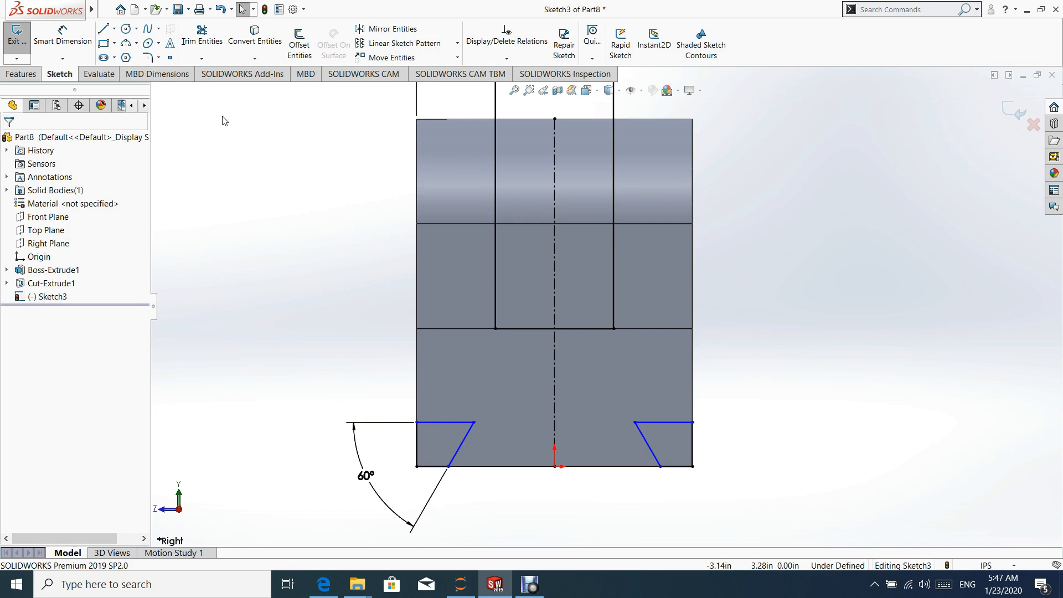
pyautogui.click(62, 40)
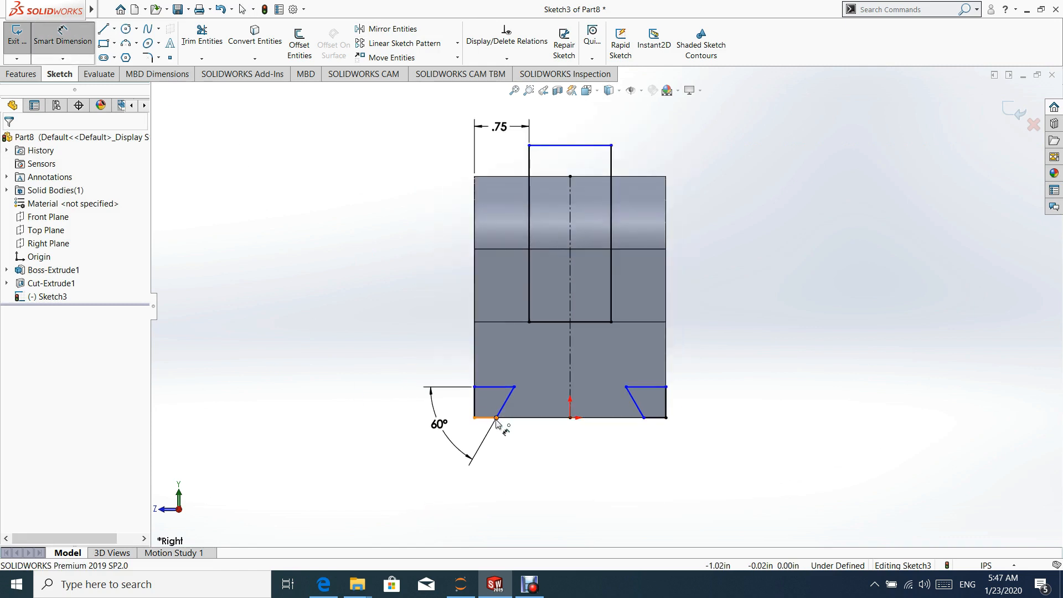
pyautogui.click(496, 417)
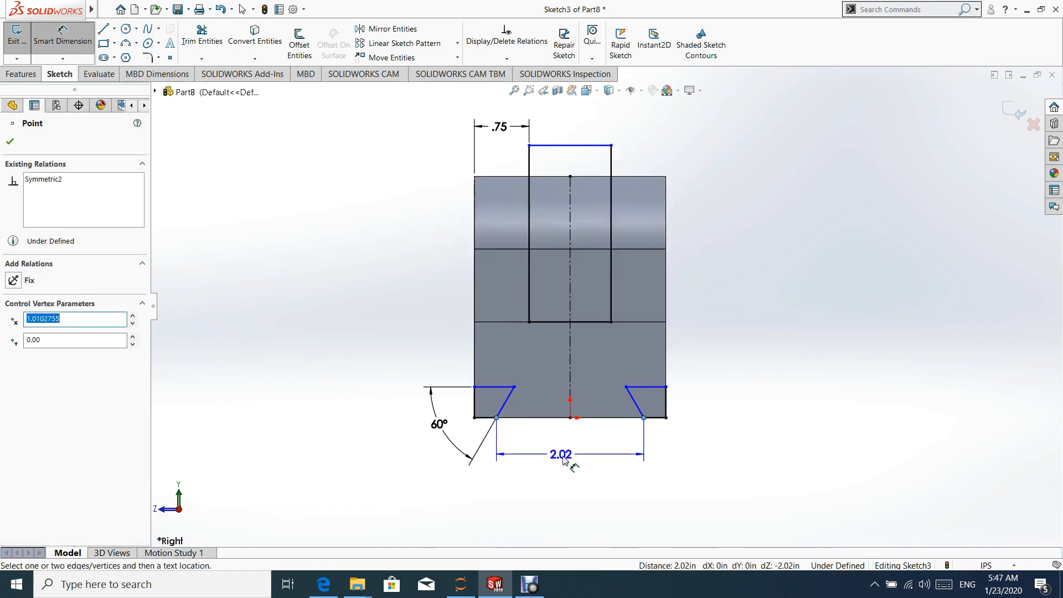
pyautogui.click(560, 455)
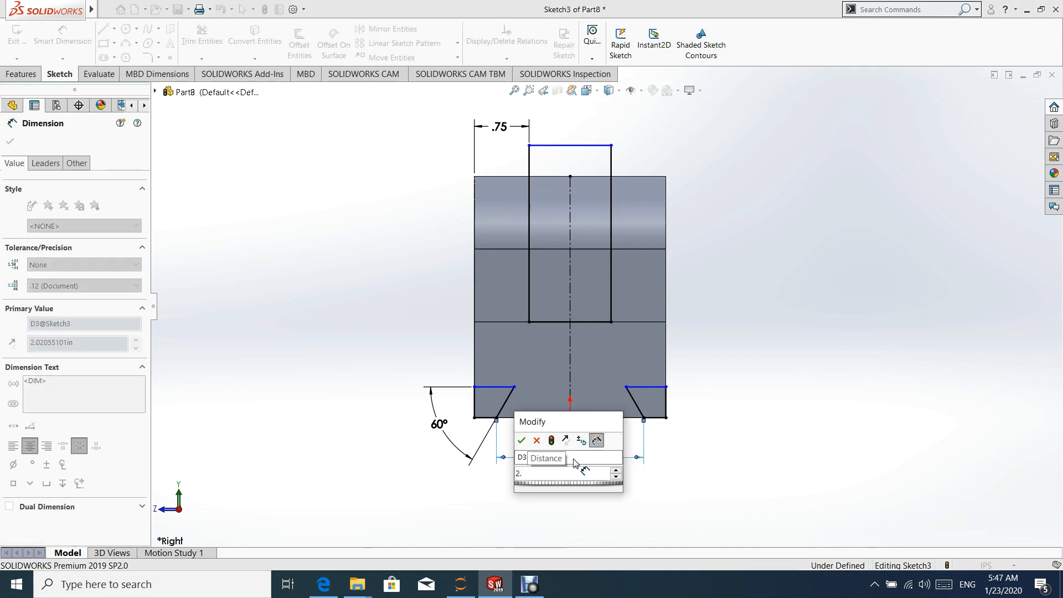
pyautogui.write('2.31')
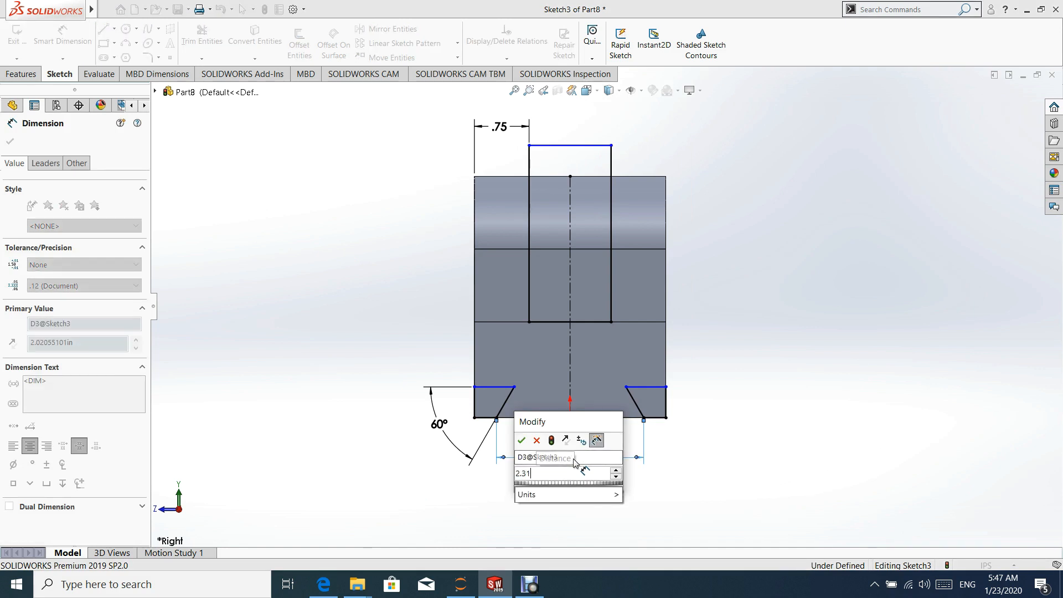
pyautogui.click(521, 441)
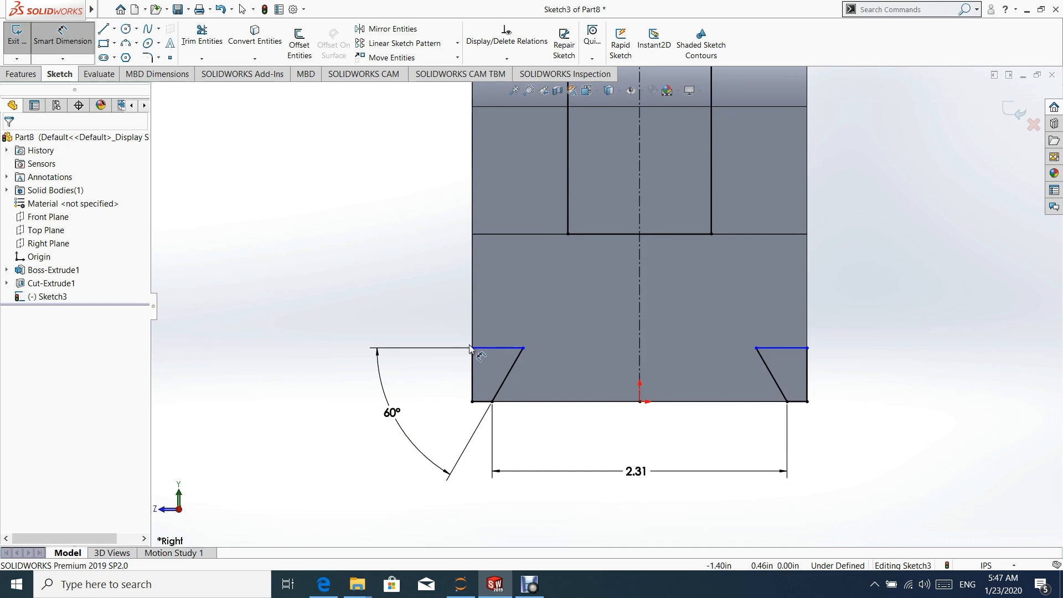
# Step: Set the notch depth to .56 in and finish the dovetail sketch
pyautogui.click(496, 351)
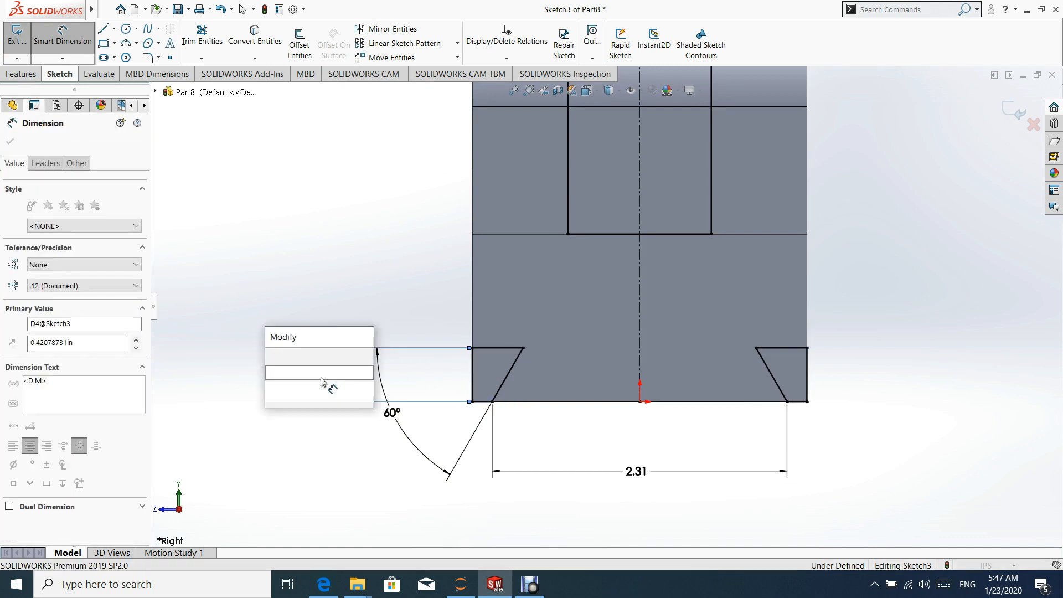
pyautogui.write('0.5625')
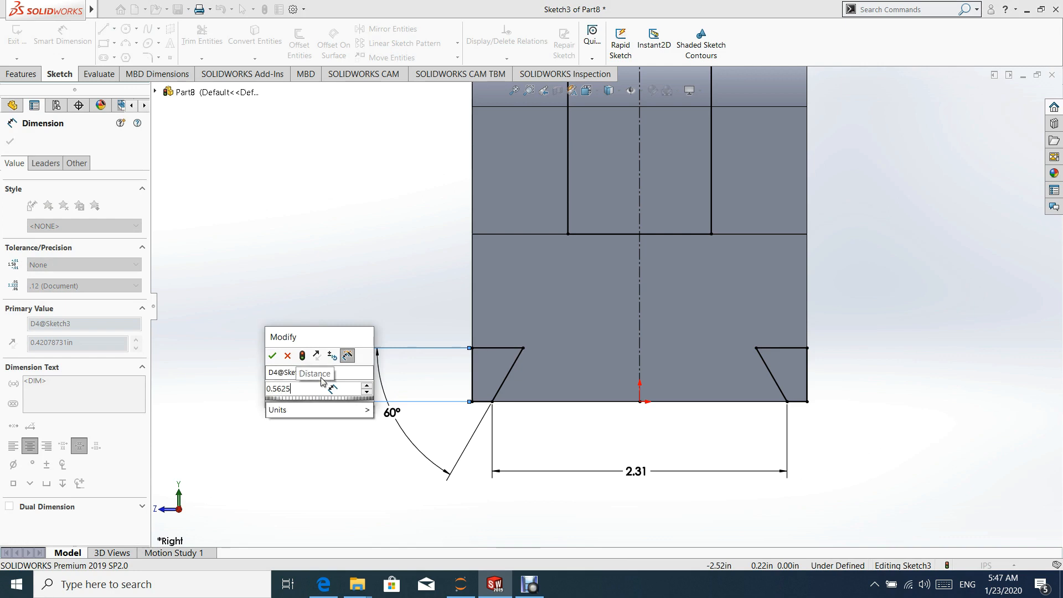
pyautogui.click(272, 355)
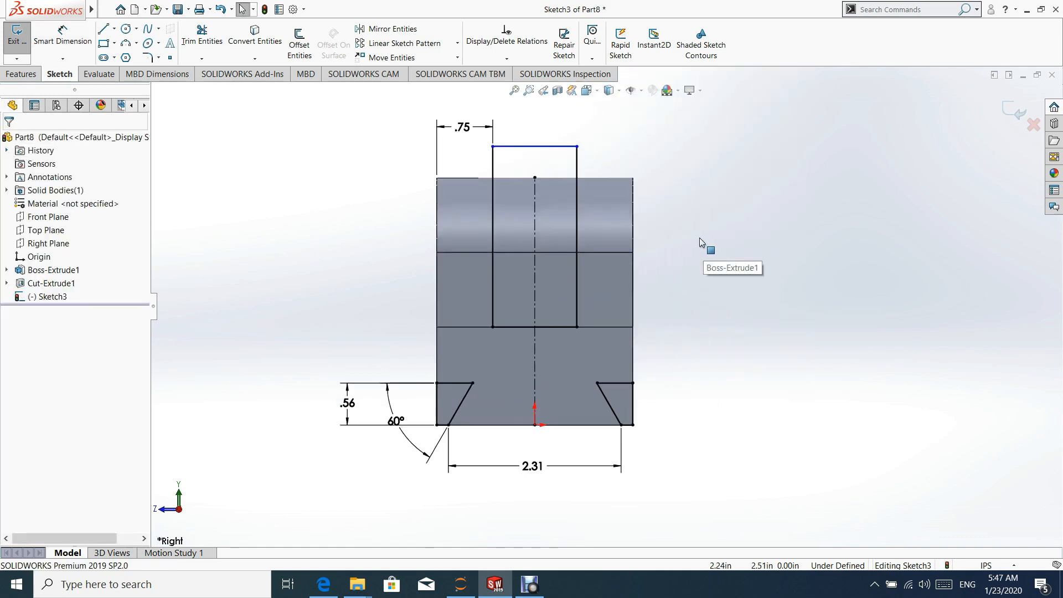
pyautogui.click(533, 143)
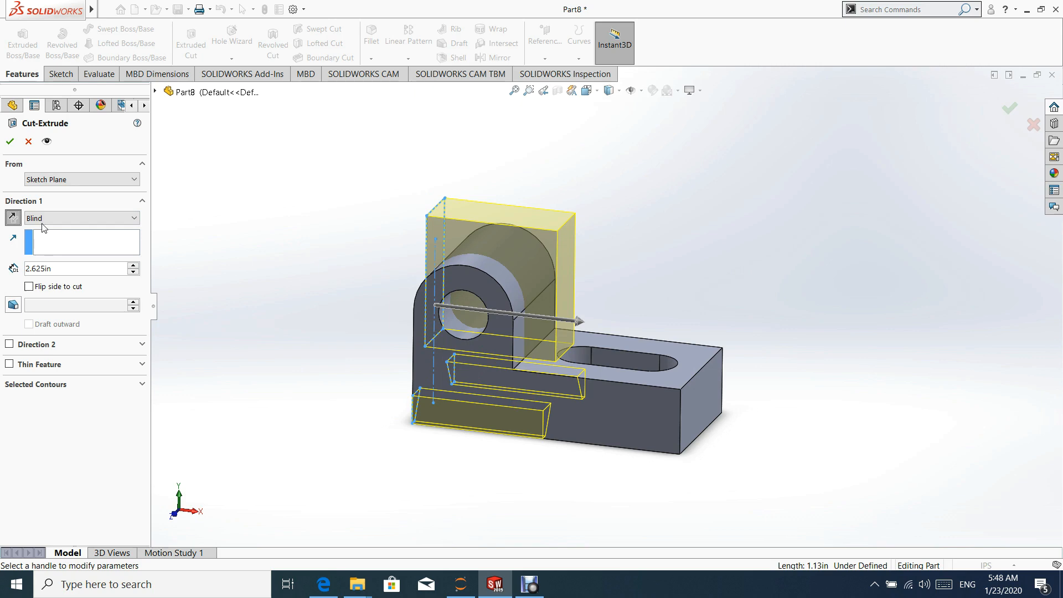
# Step: Extrude-cut the sketch Through All, splitting the lug and cutting the dovetail groove
pyautogui.click(82, 218)
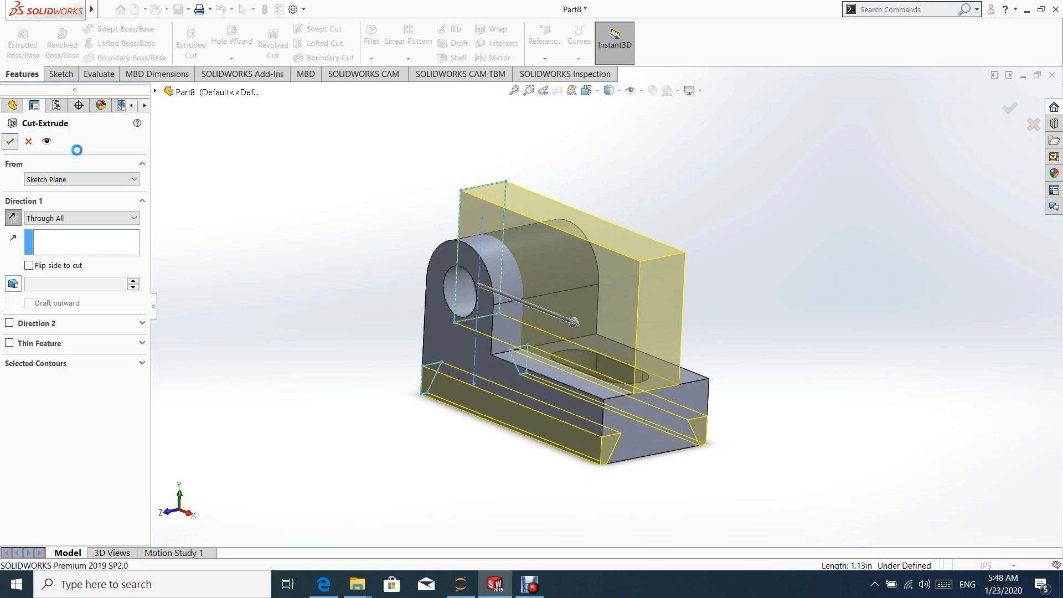
pyautogui.click(10, 141)
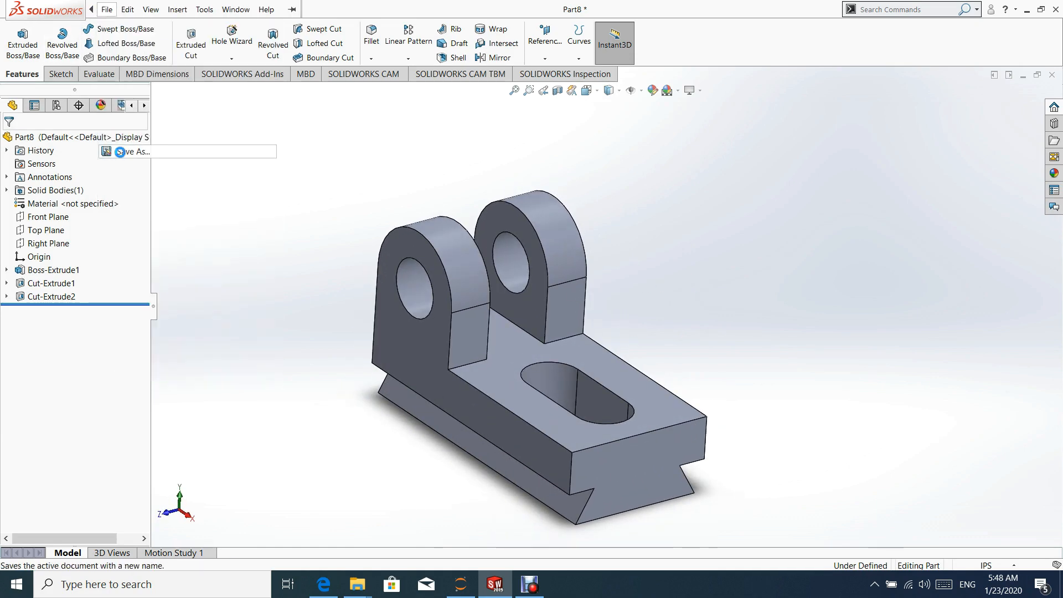
# Step: Save As 'Dovetail bracket' in Solidworks Parts and confirm the save prompt
pyautogui.click(133, 151)
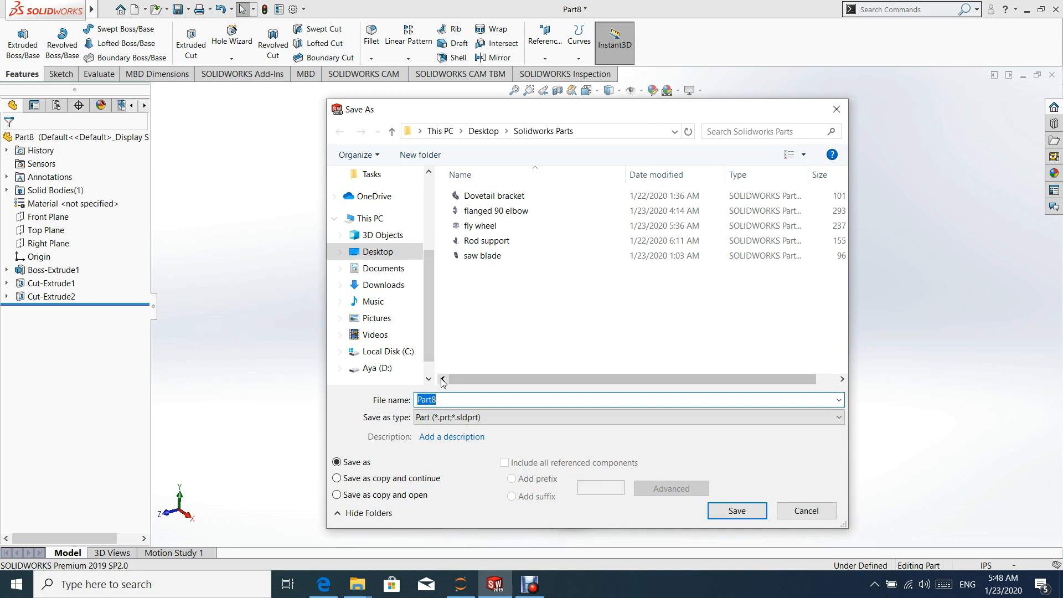
pyautogui.write('Dovetail bracke')
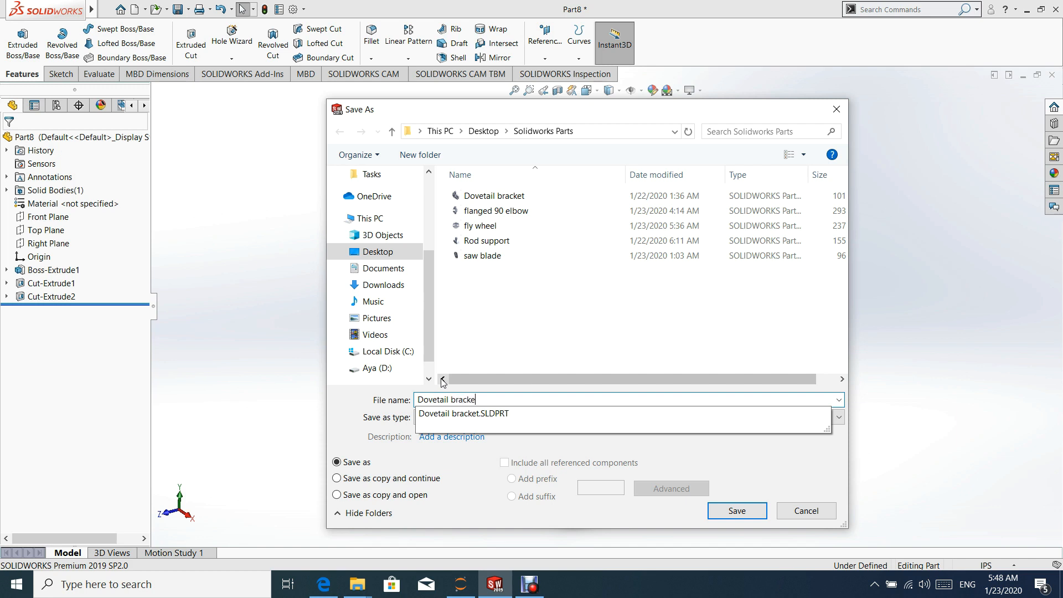
pyautogui.click(737, 511)
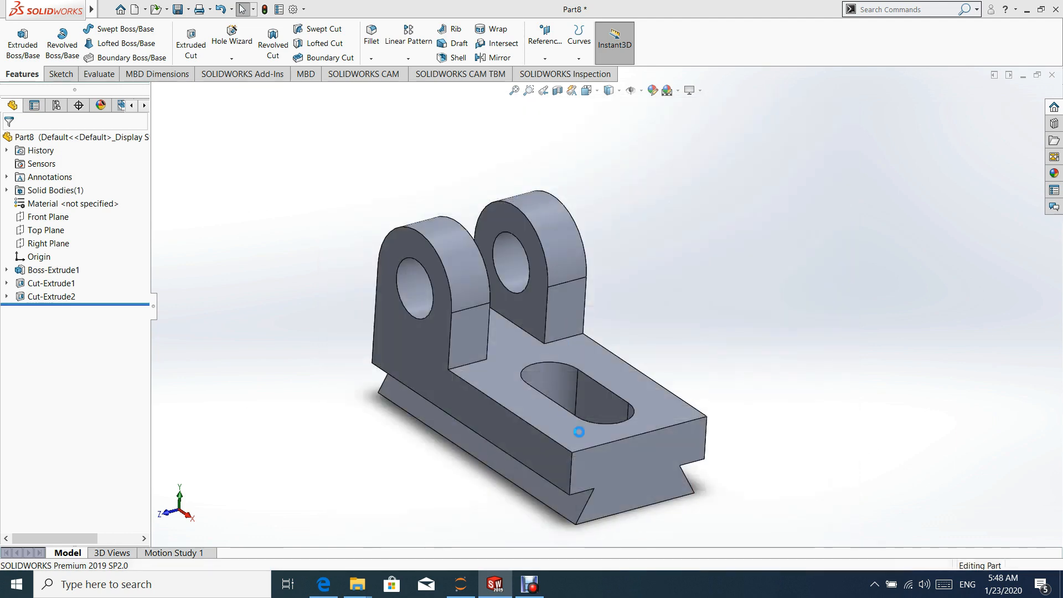
pyautogui.click(532, 356)
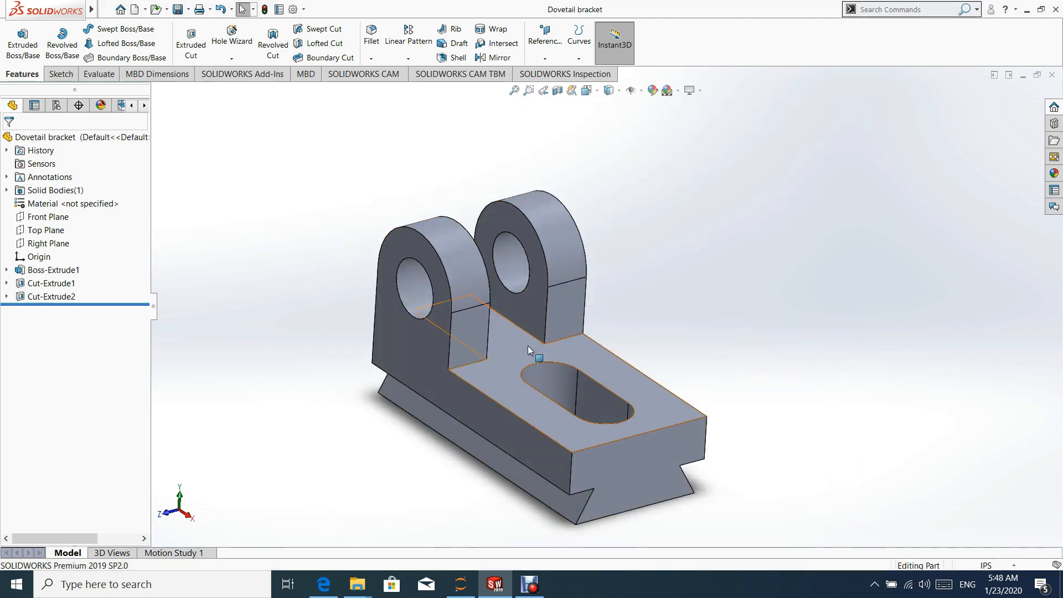